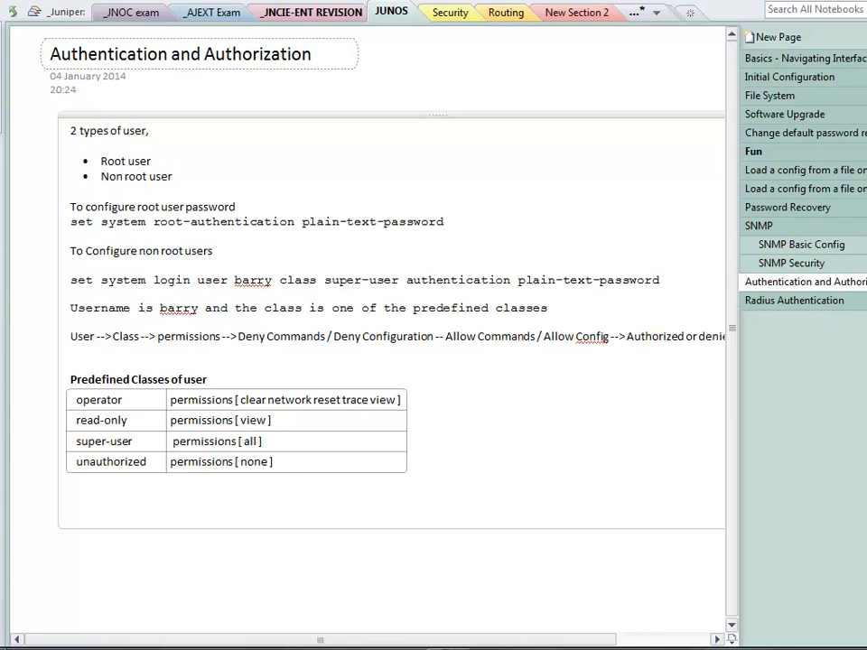
Step: Bring the R8 router terminal session to the front
click(101, 191)
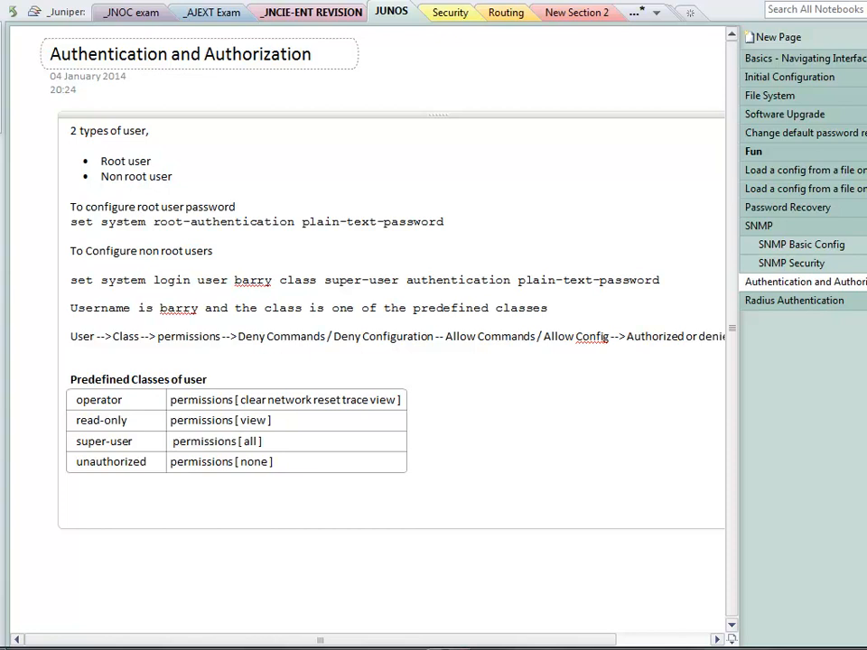
click(101, 191)
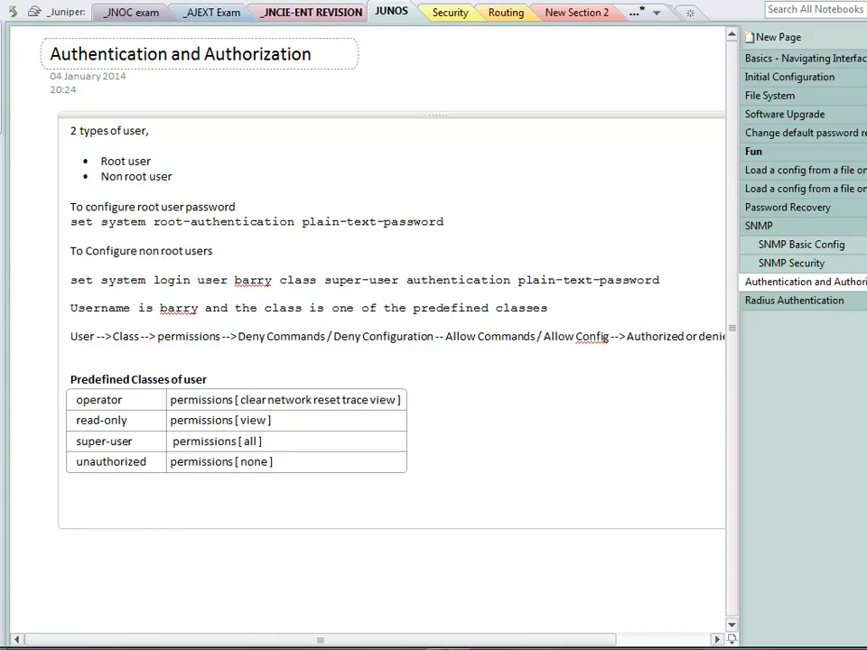
click(101, 192)
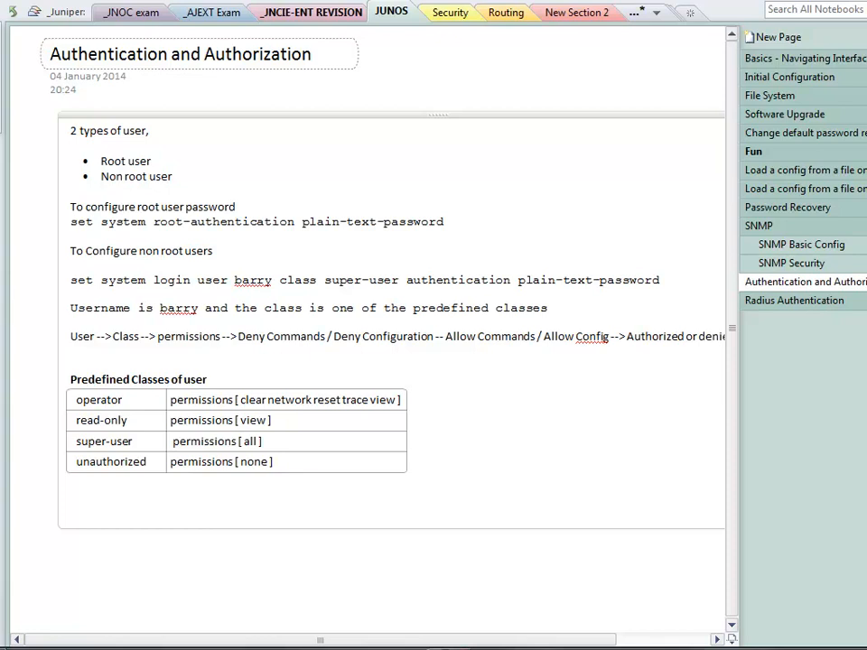
click(102, 191)
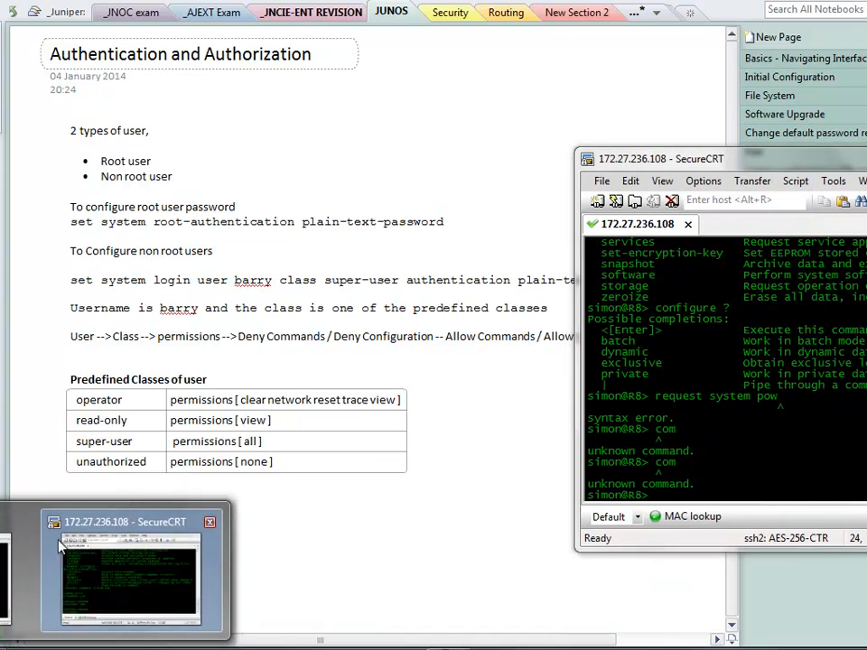
click(131, 568)
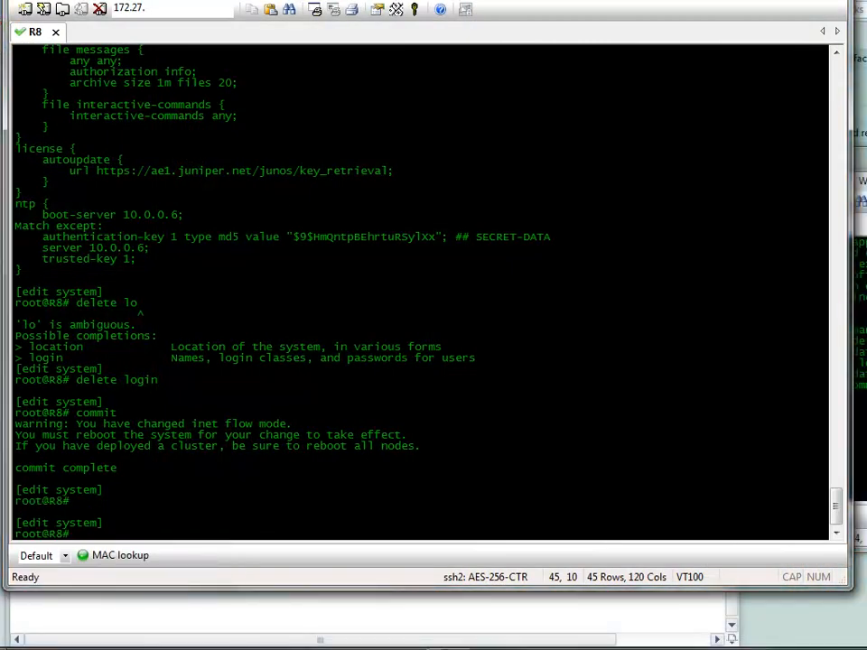
mouse_move(234, 337)
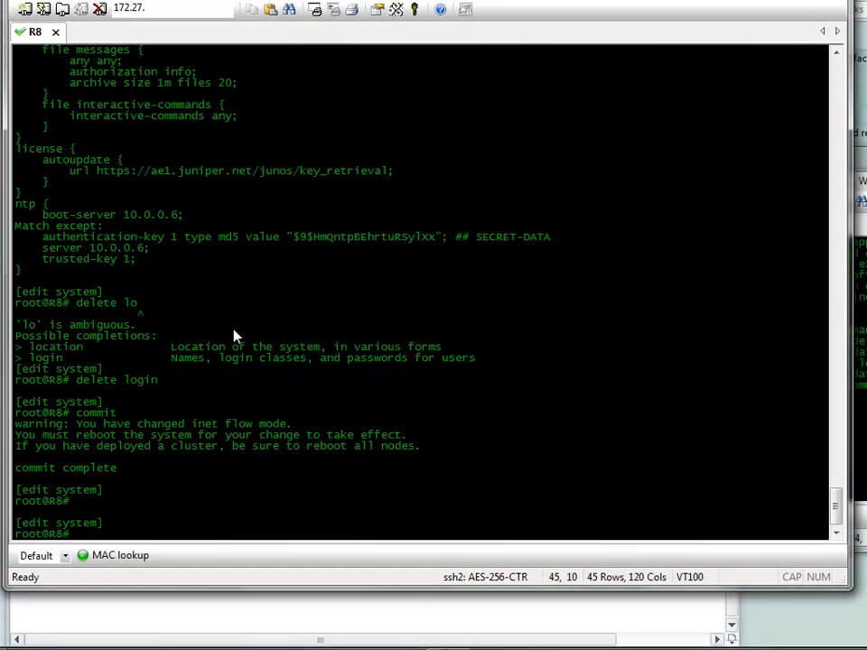
Step: Delete the existing login classes and user simon, then return to the top configuration level
scroll(down, 3)
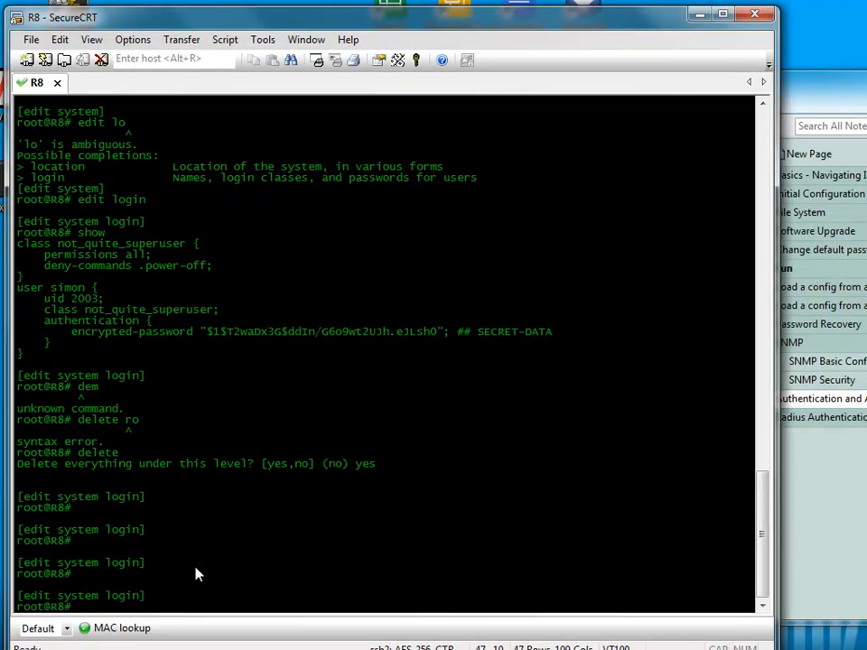
text(show)
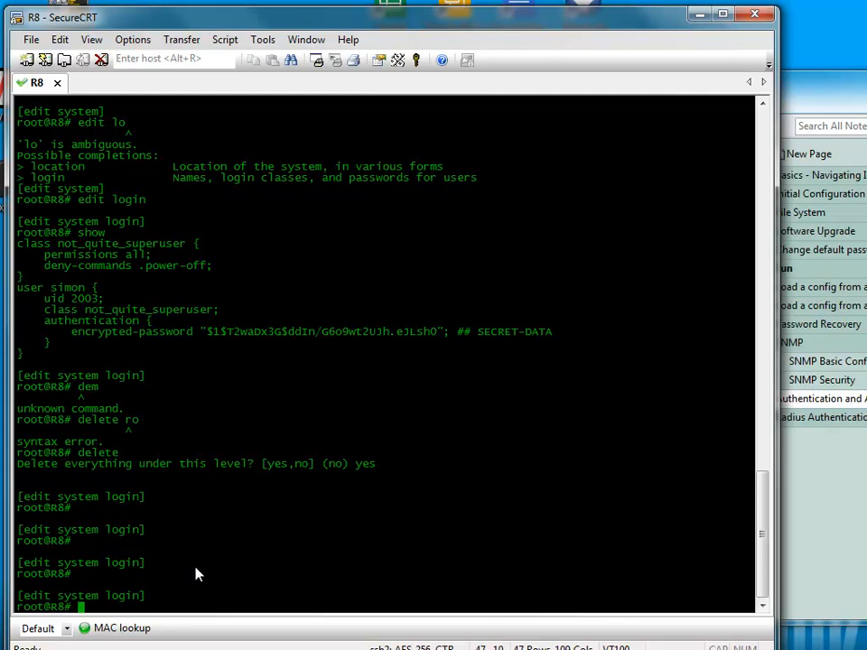
text(set sy)
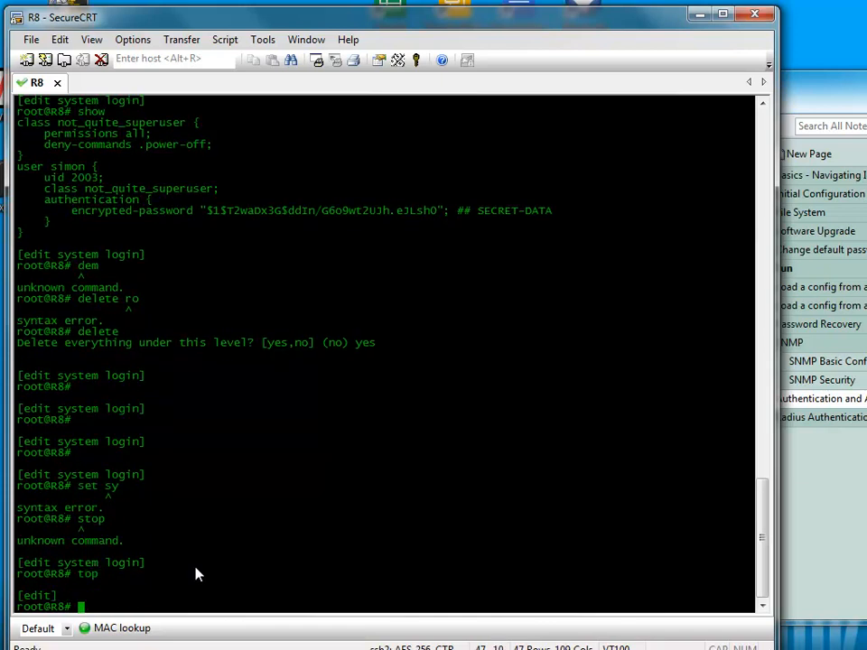
text(set system)
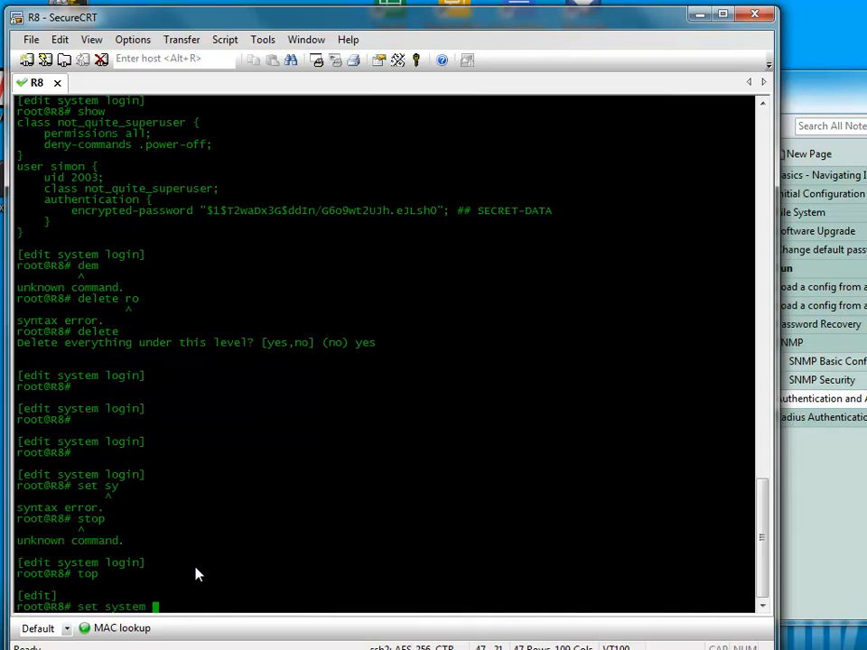
text(root-authentication pl)
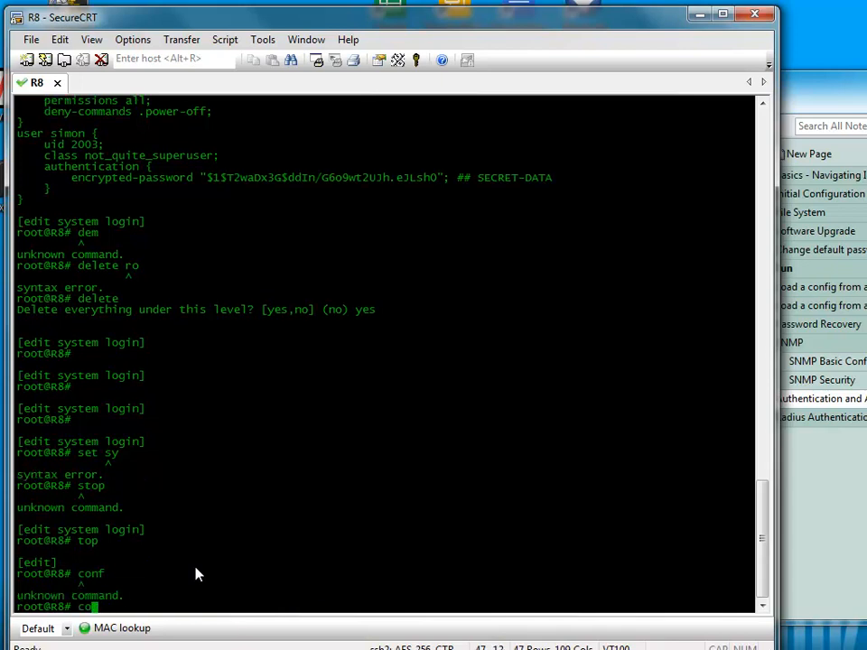
key(Return)
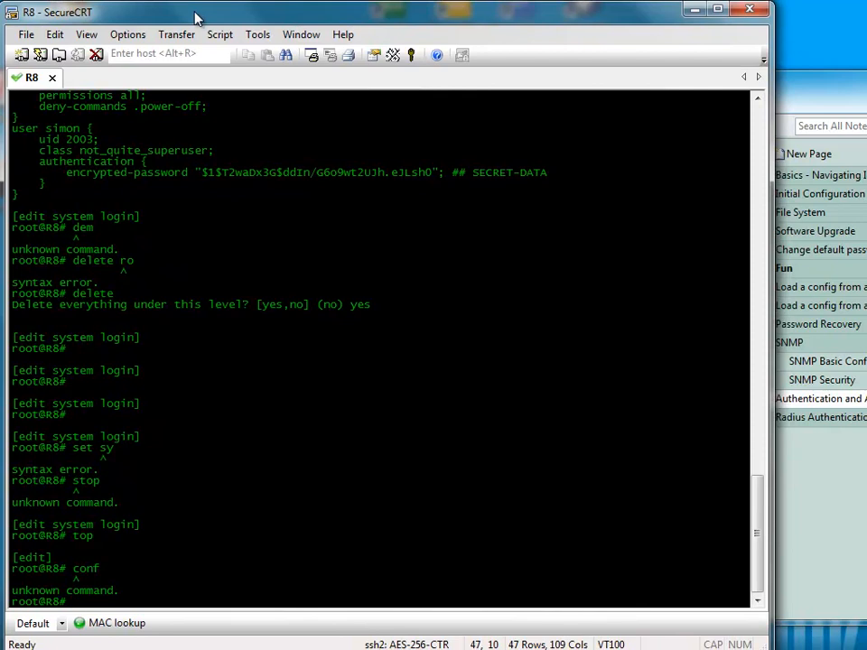
Step: Create user simon with class super-user and a plain-text password, then commit
text(set system login user)
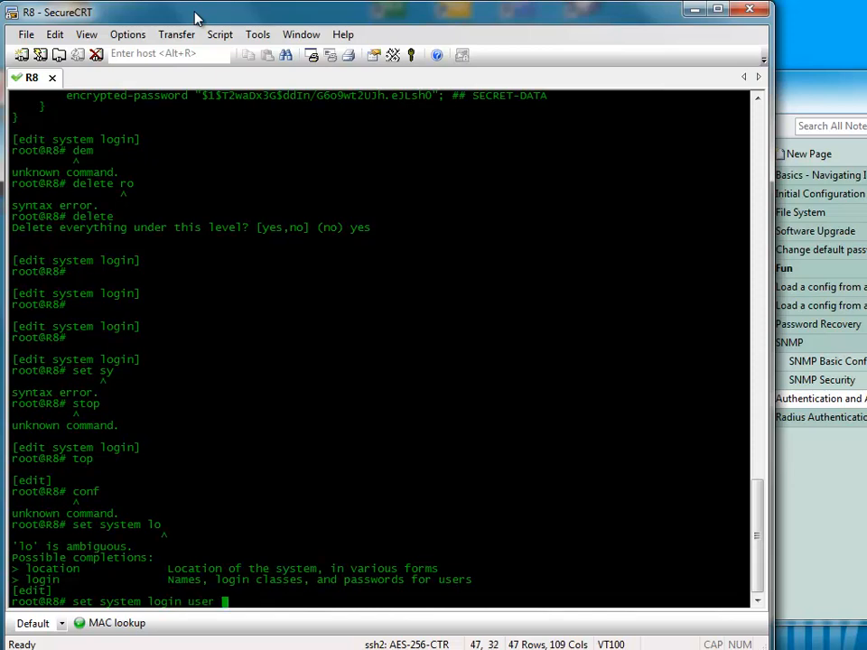
text(simon)
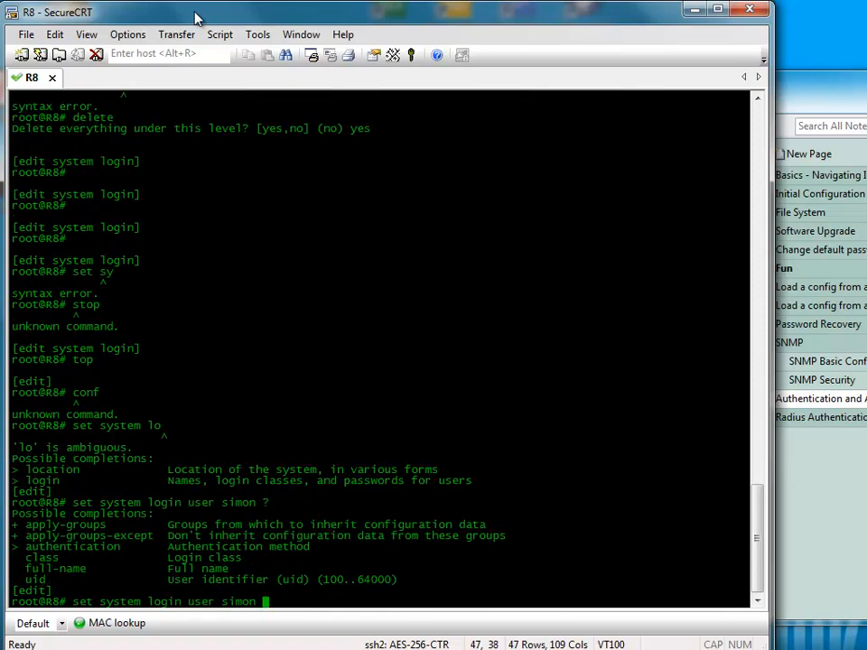
text(class)
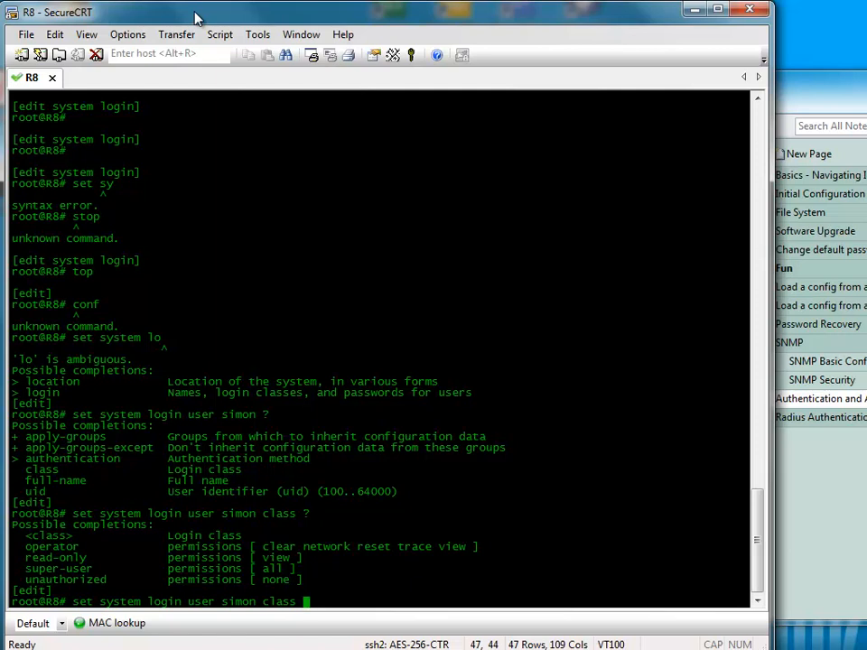
text(super-user)
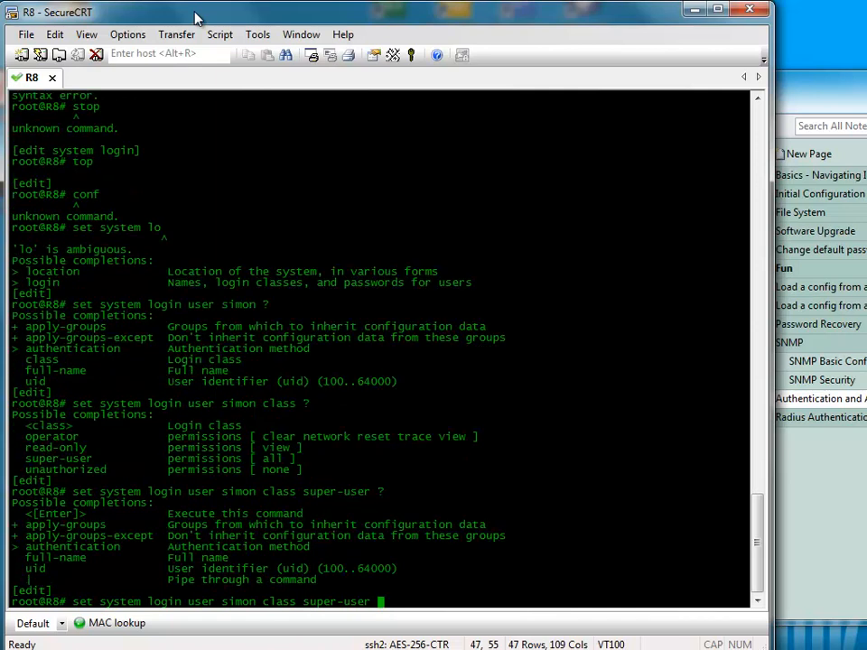
text(authentication)
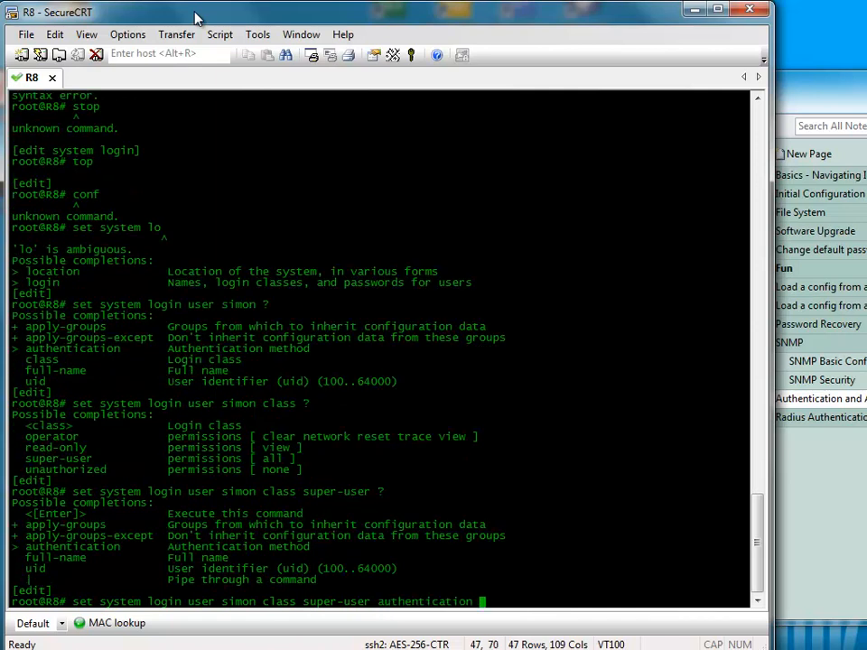
text(plain-text-password)
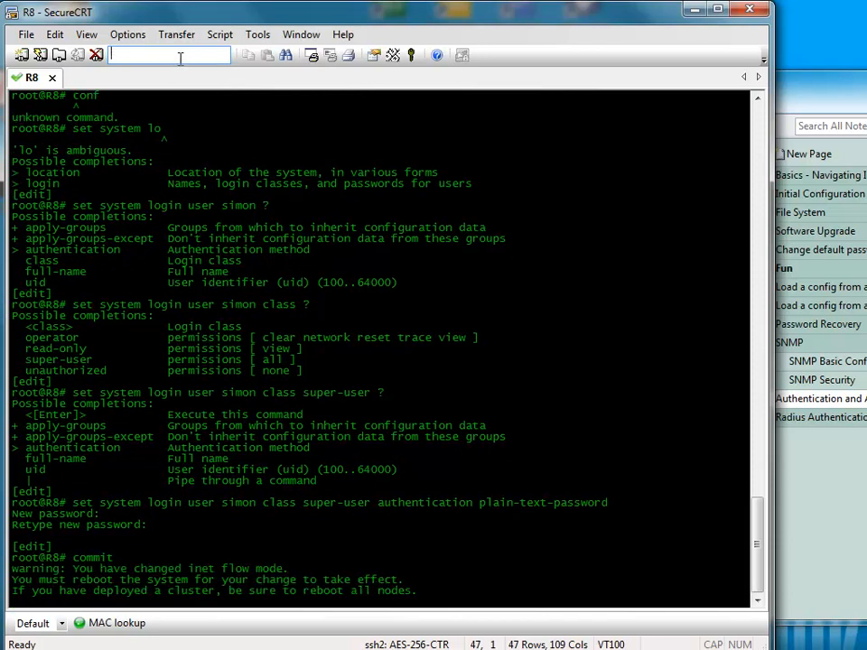
Step: SSH to 172.27.236.108 and log in as simon with his password
text(172.27.236.)
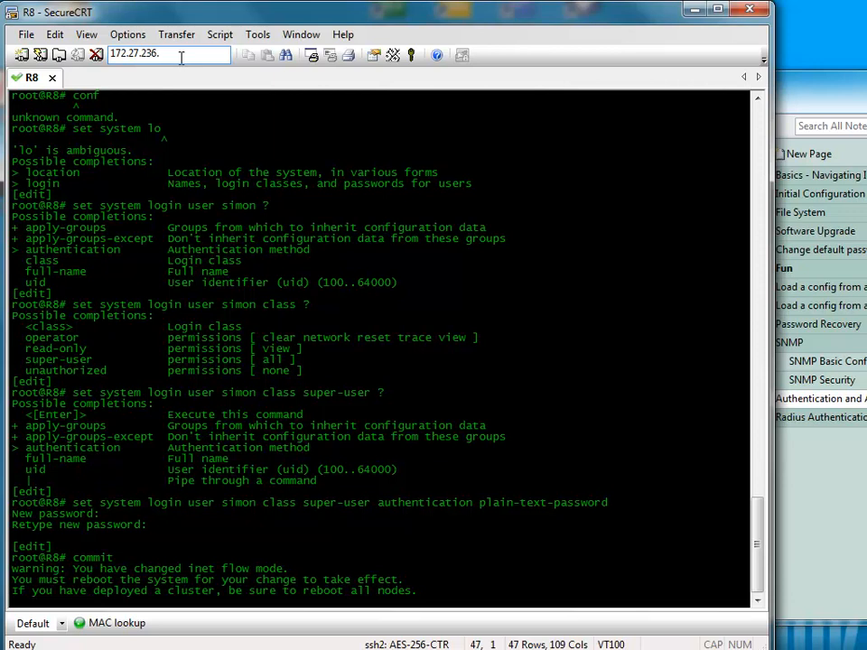
text(108)
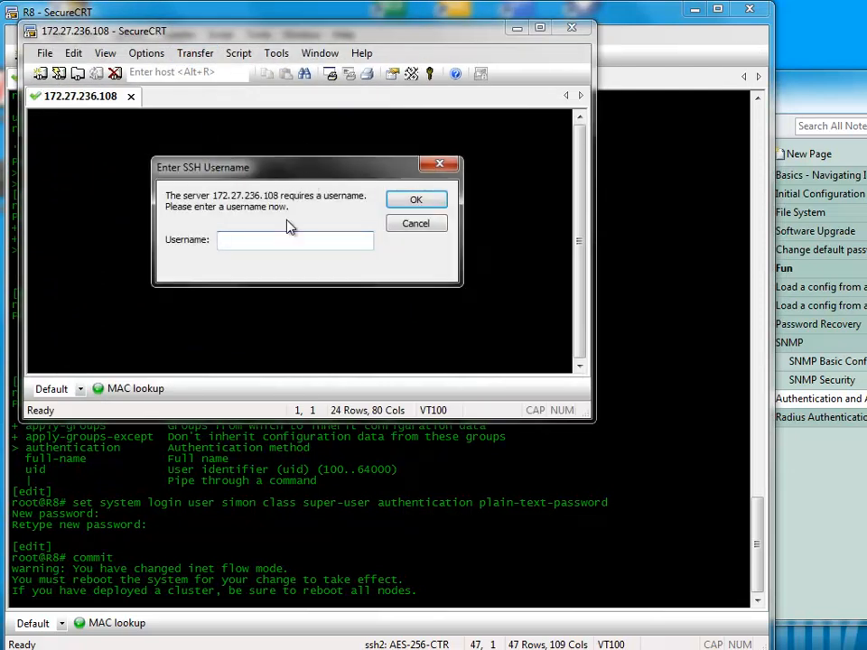
click(415, 199)
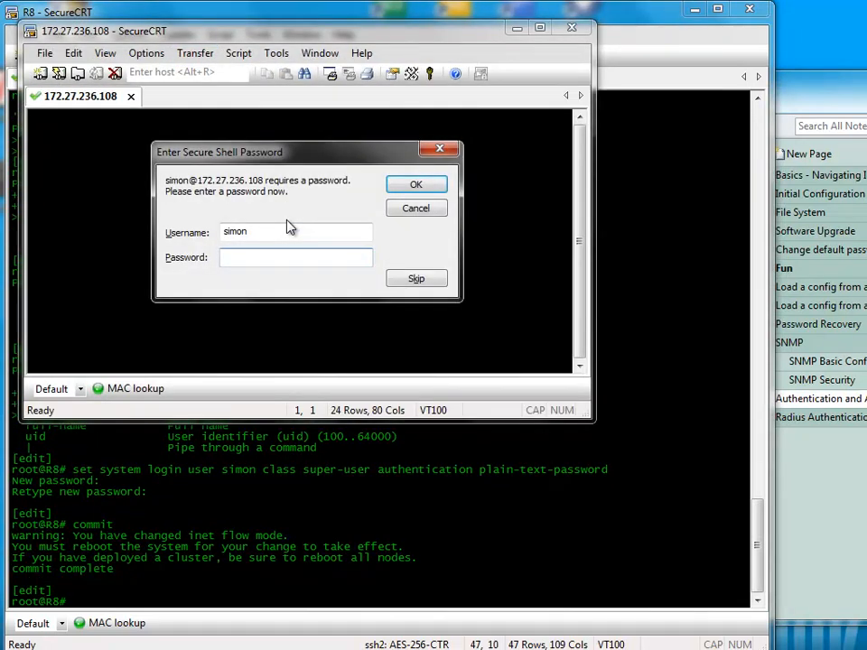
click(416, 184)
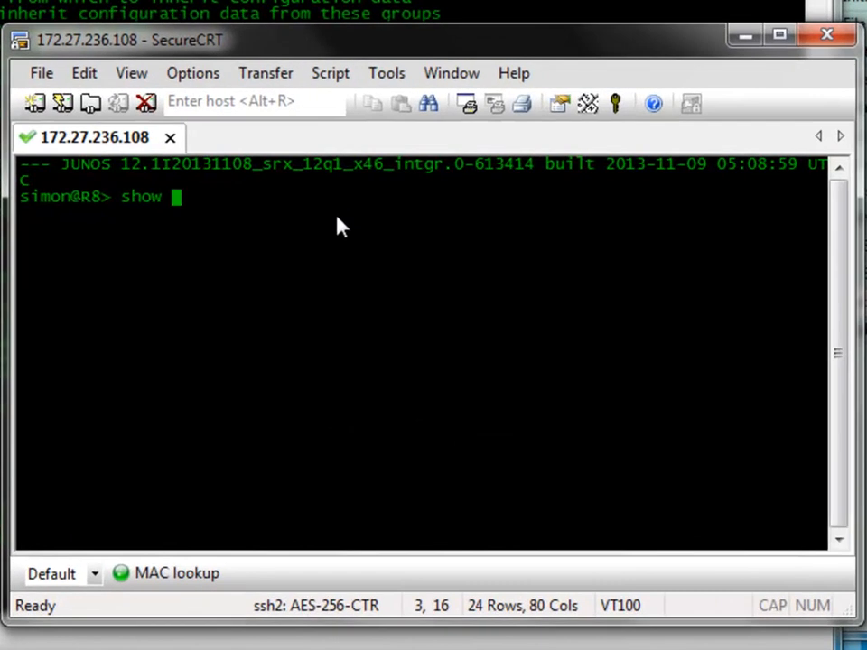
Step: As simon, show the configuration, enter and exit configure mode, and request system power-off
key(Return)
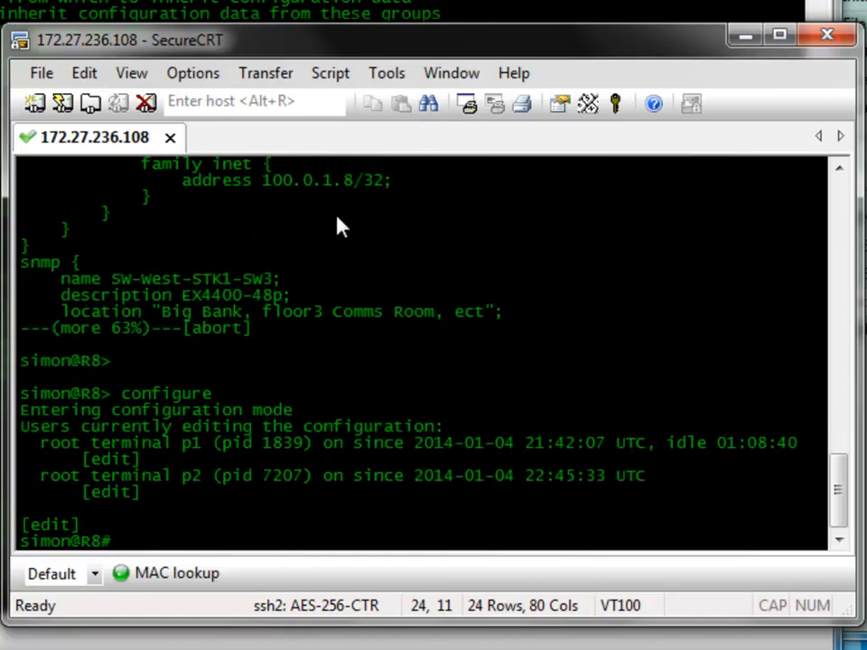
mouse_move(238, 175)
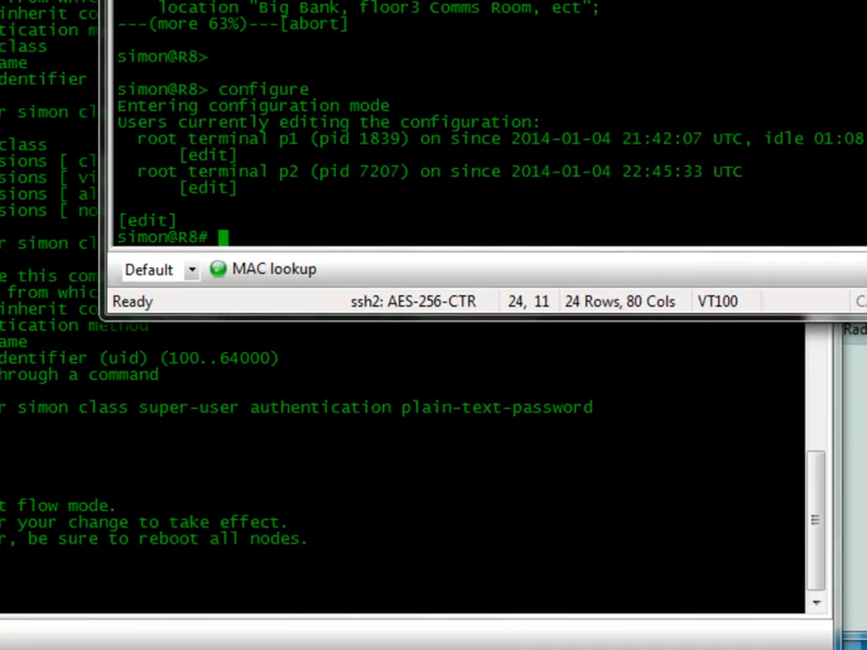
text(simon@R8> request)
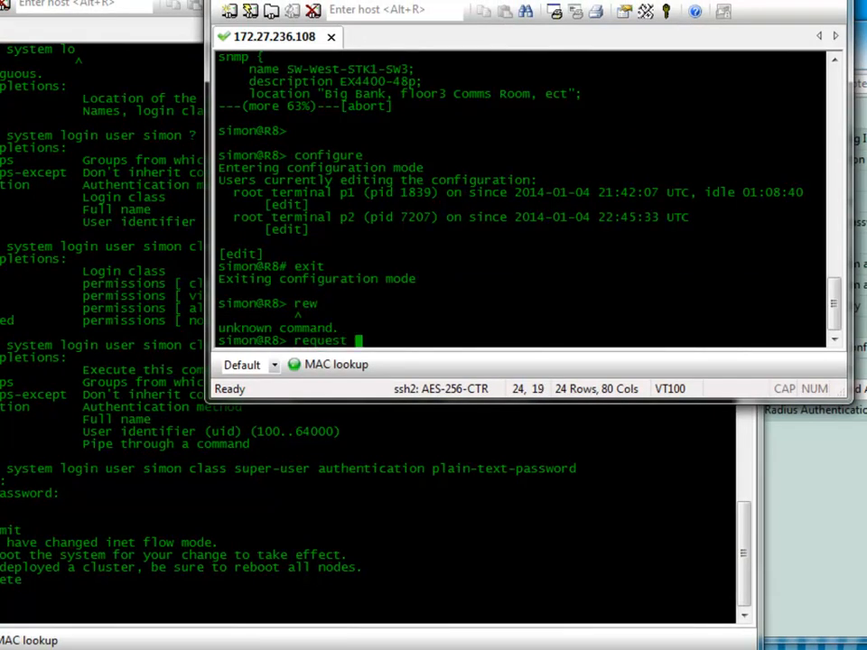
text(system power-off)
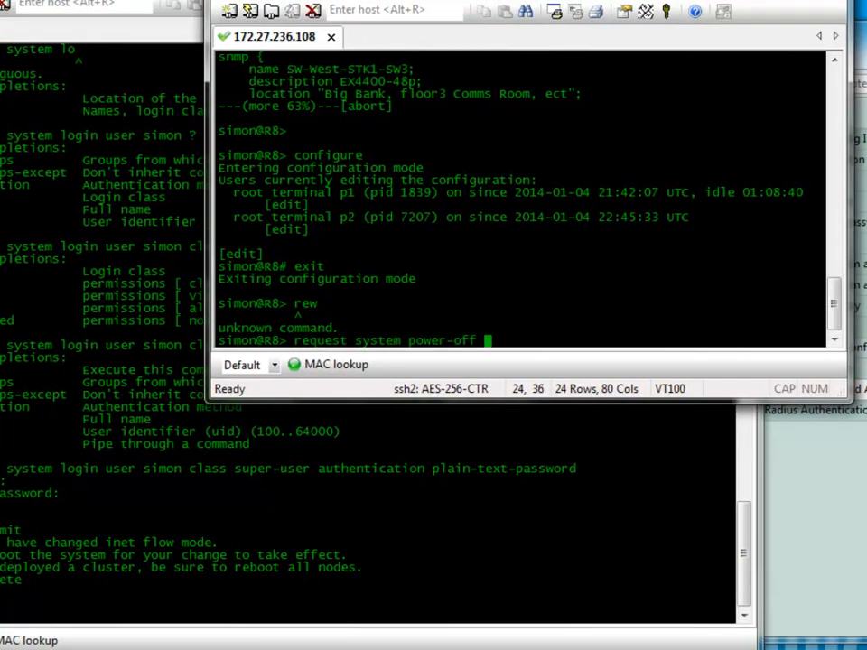
key(BackSpace)
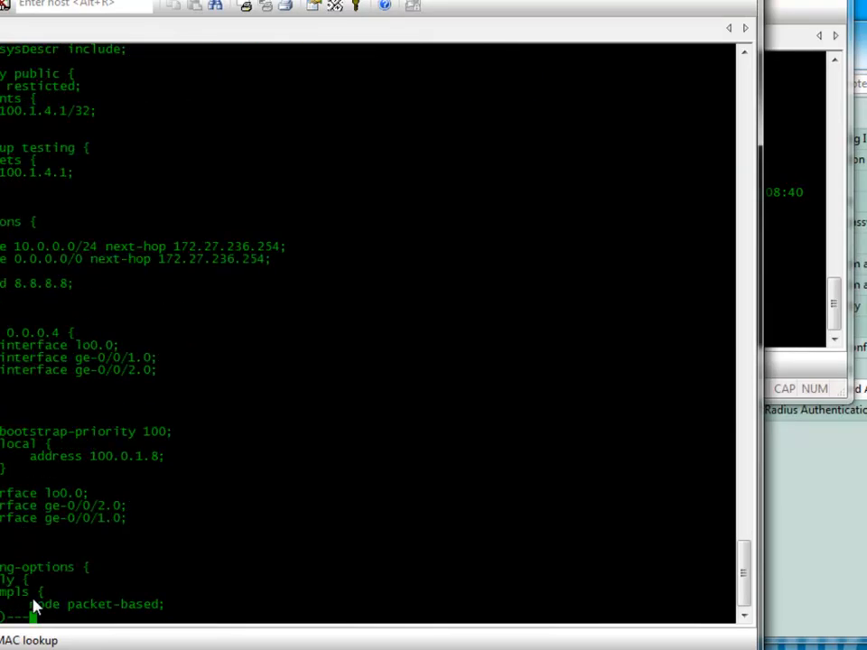
Step: Return to the root R8 session and edit the system login hierarchy
scroll(down, 3)
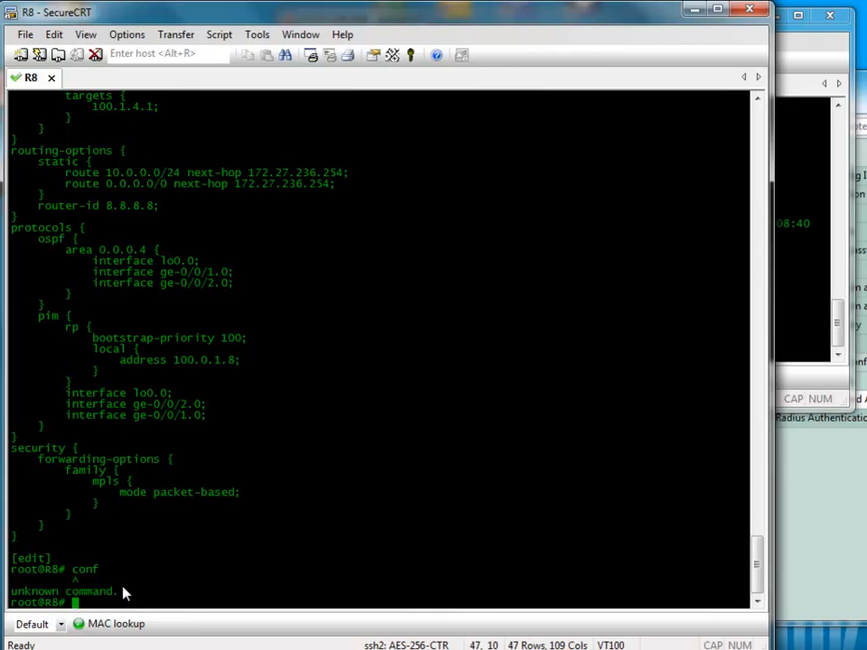
text(edit system login)
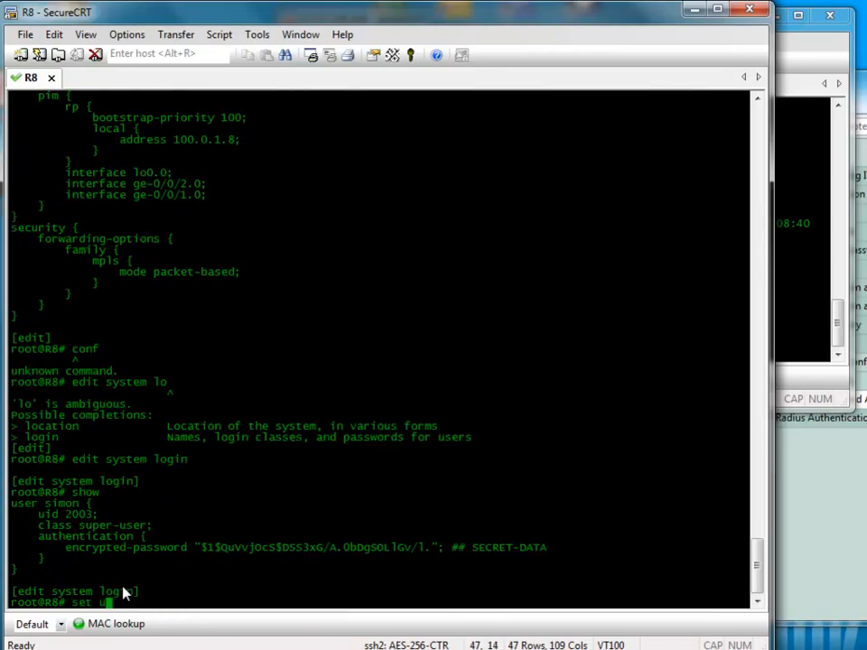
Step: Review simon's super-user settings and list permission options for class not_quite_superuser
text(ser)
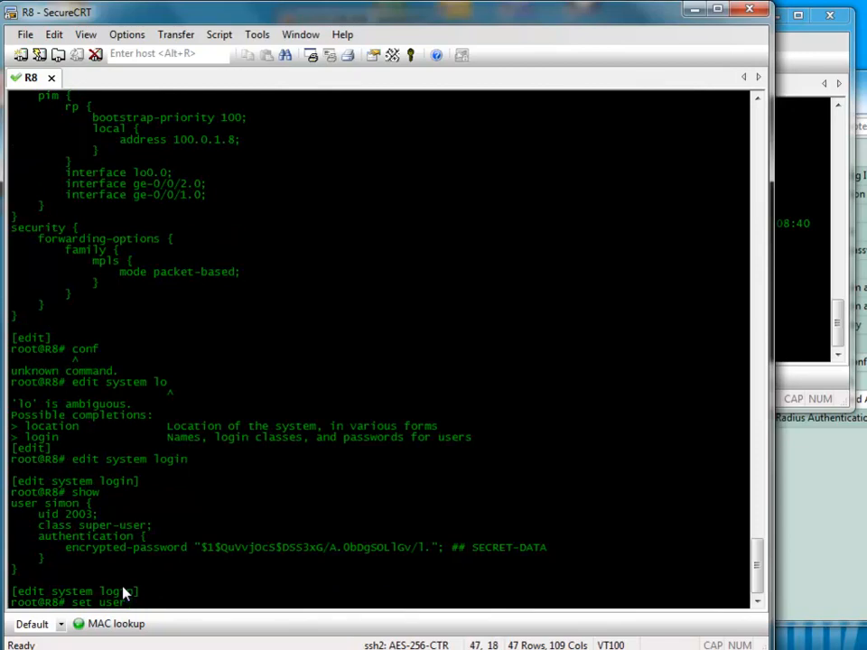
key(Ctrl+u)
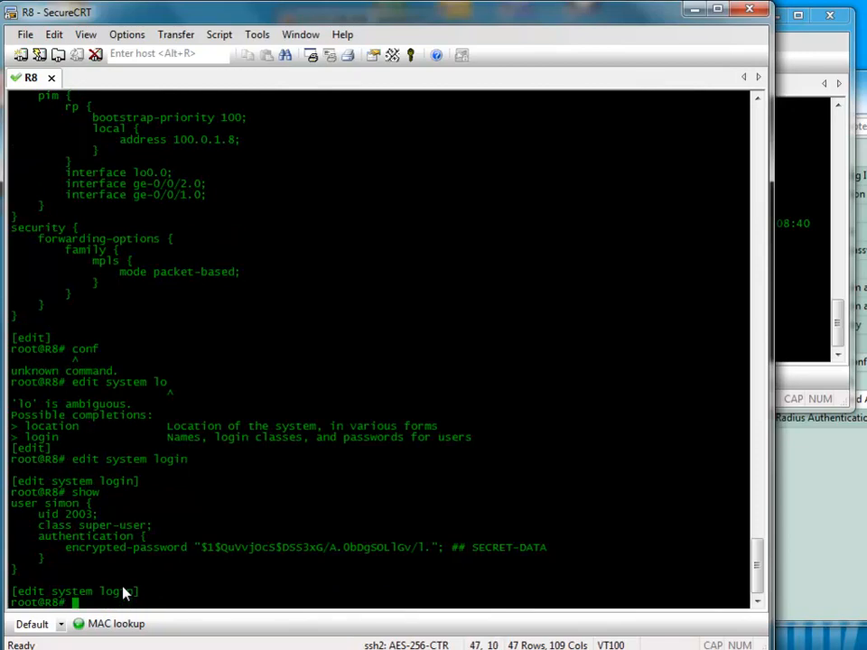
text(set class)
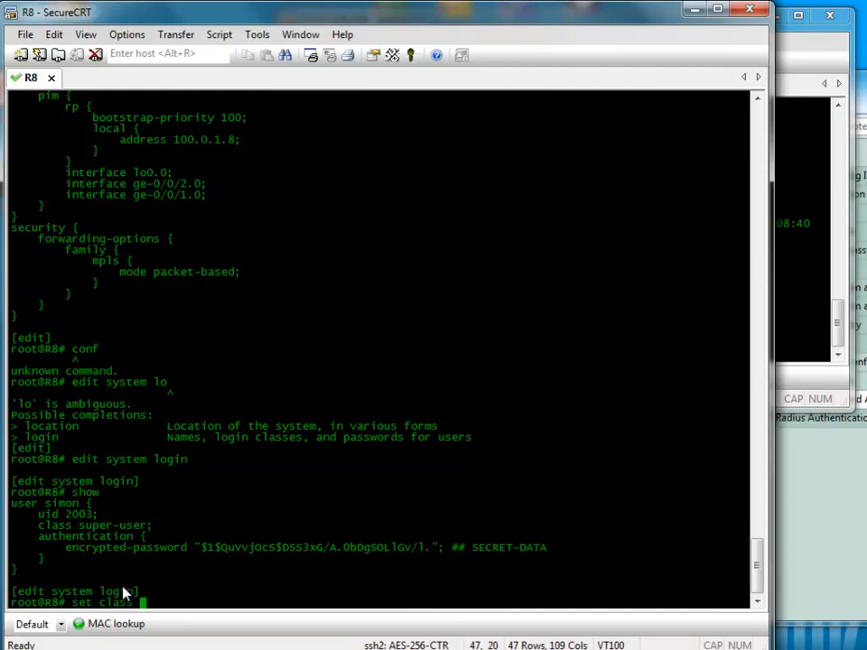
text(not_quite)
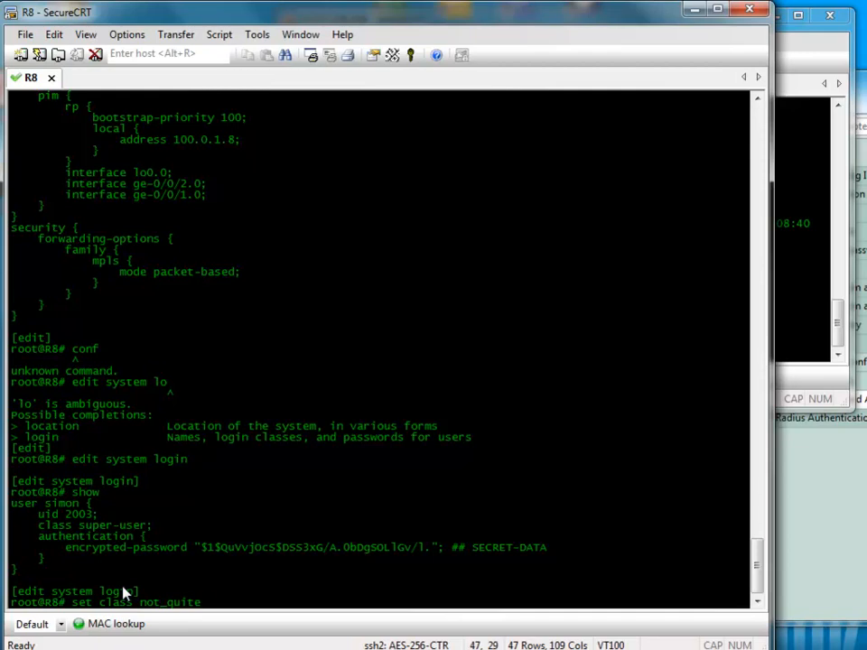
text(_super)
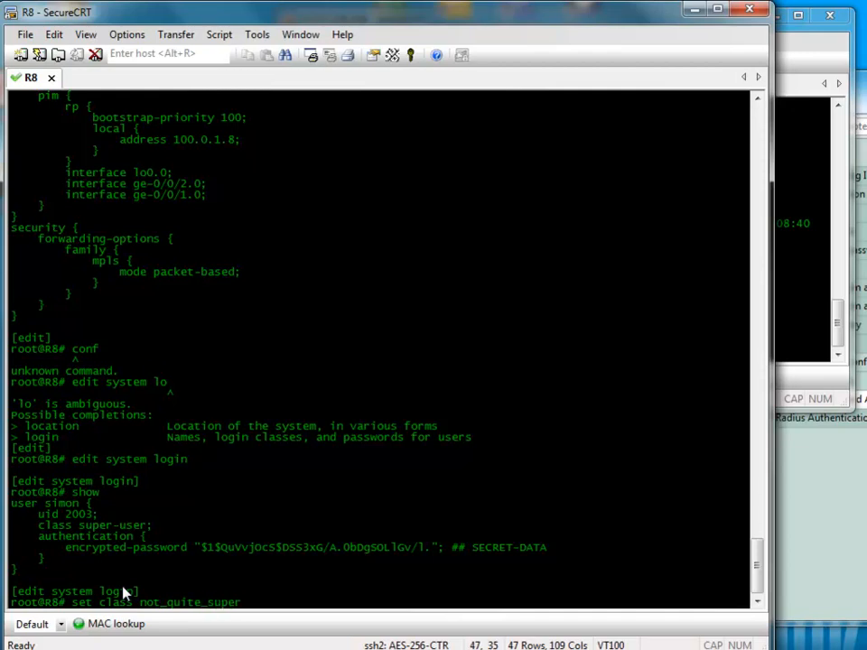
text(user)
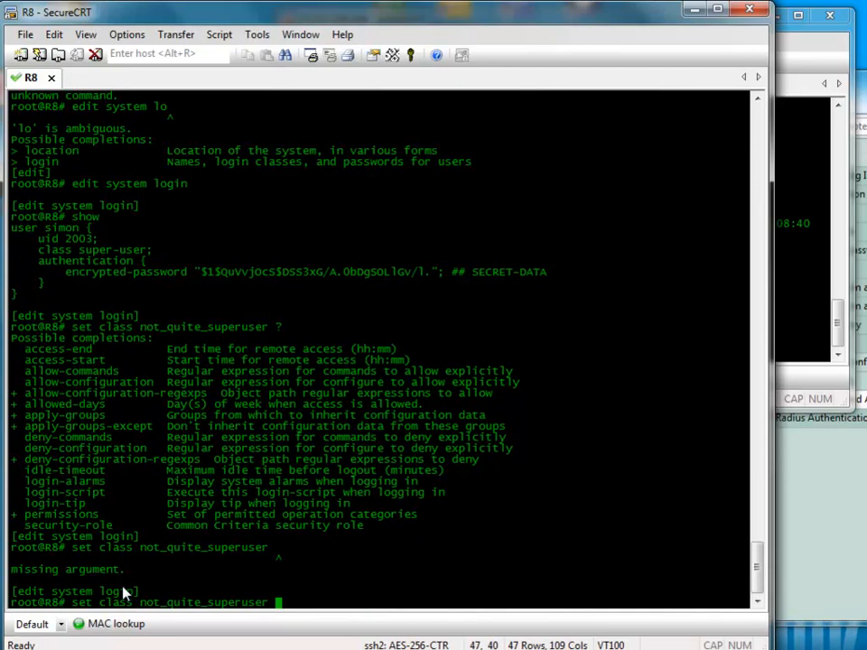
text(permissions)
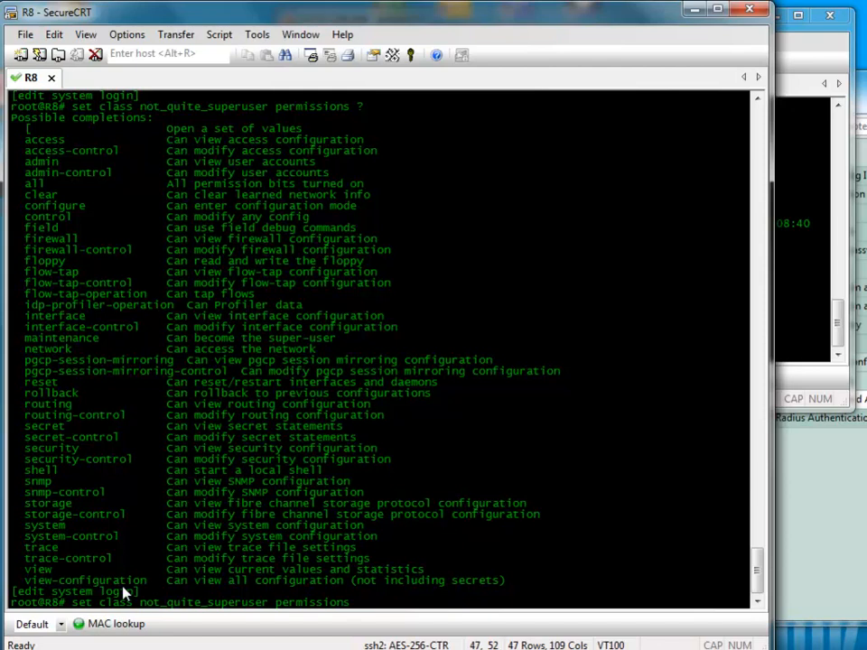
Step: Set permissions all on login class not_quite_superuser
text(all)
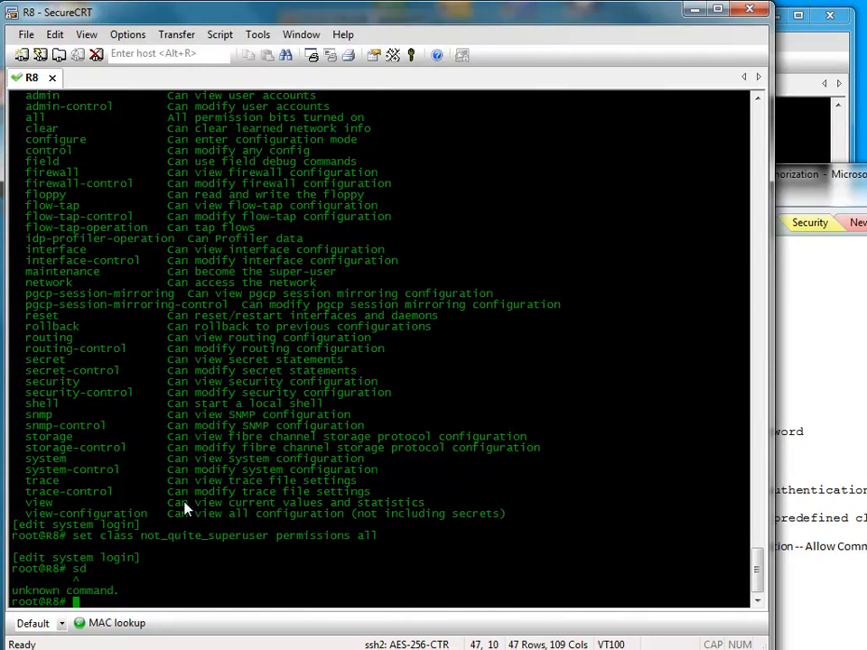
Step: Deny ".power-off" commands for not_quite_superuser and show the login configuration
text(set)
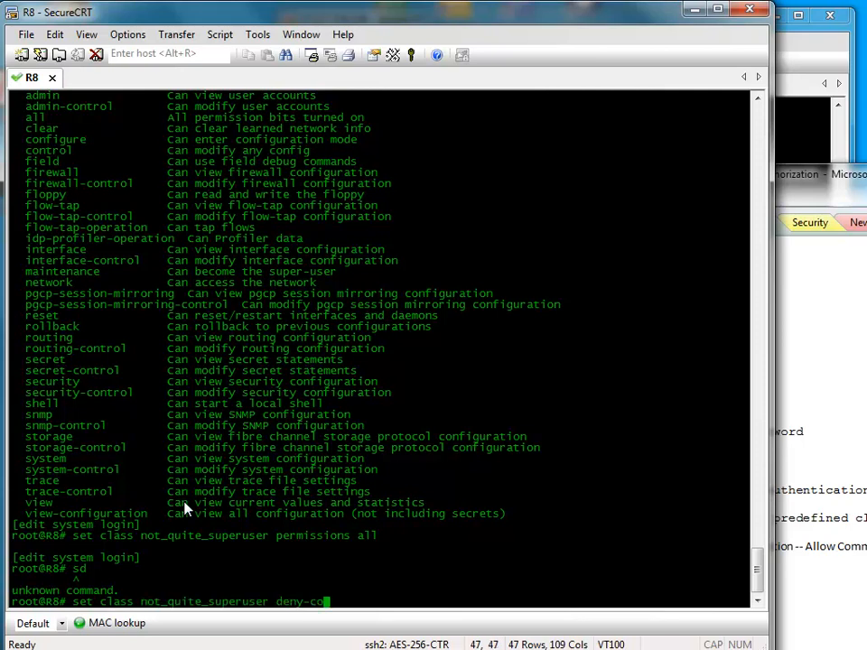
text(mmands)
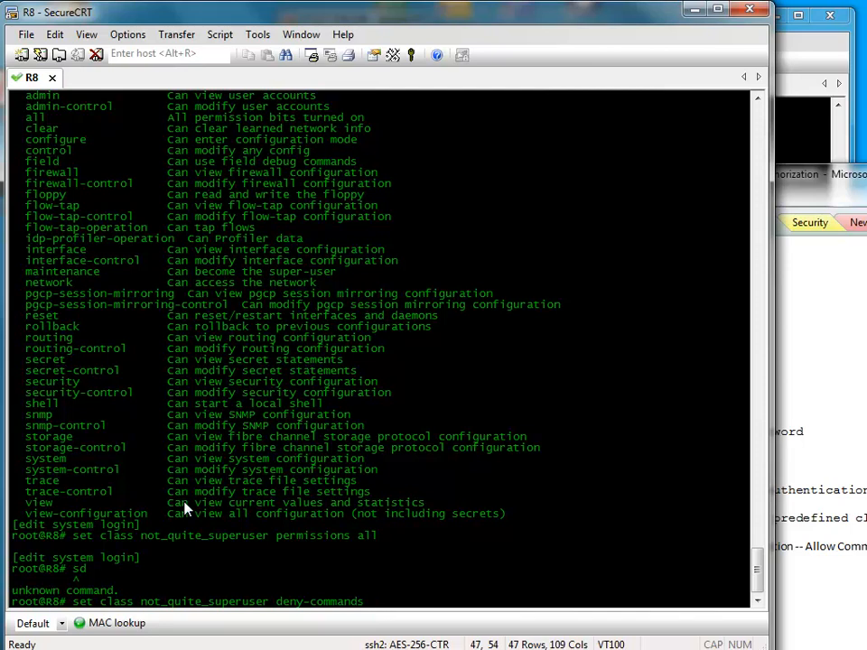
text(".power-o)
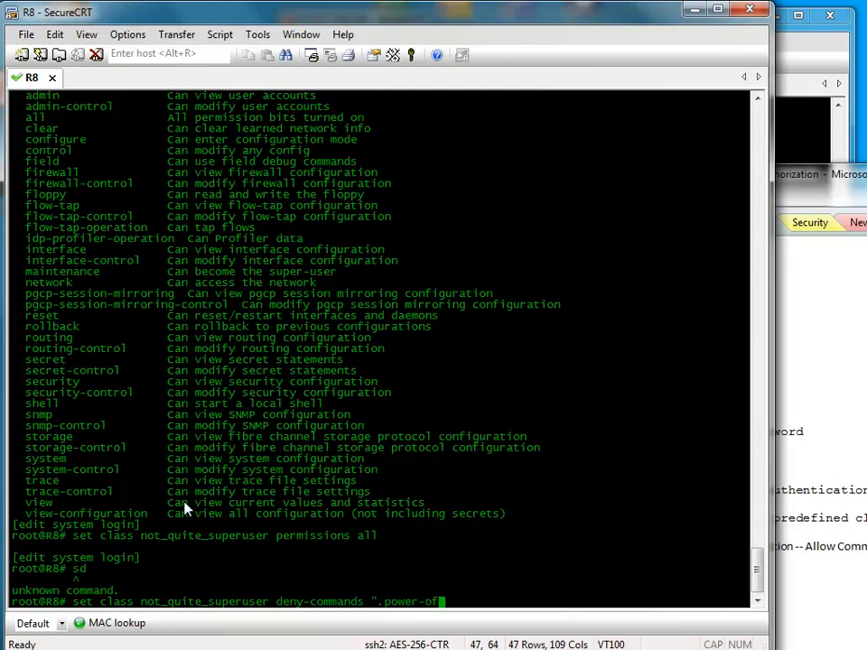
text(f)
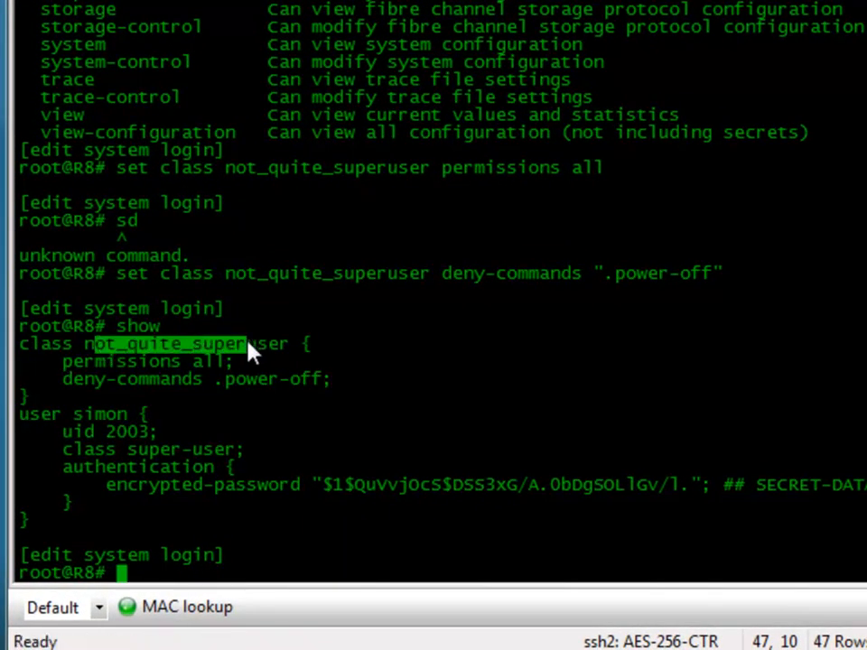
Step: Copy the not_quite_superuser name, type 'set user simon class', then bring up simon's session
double_click(131, 378)
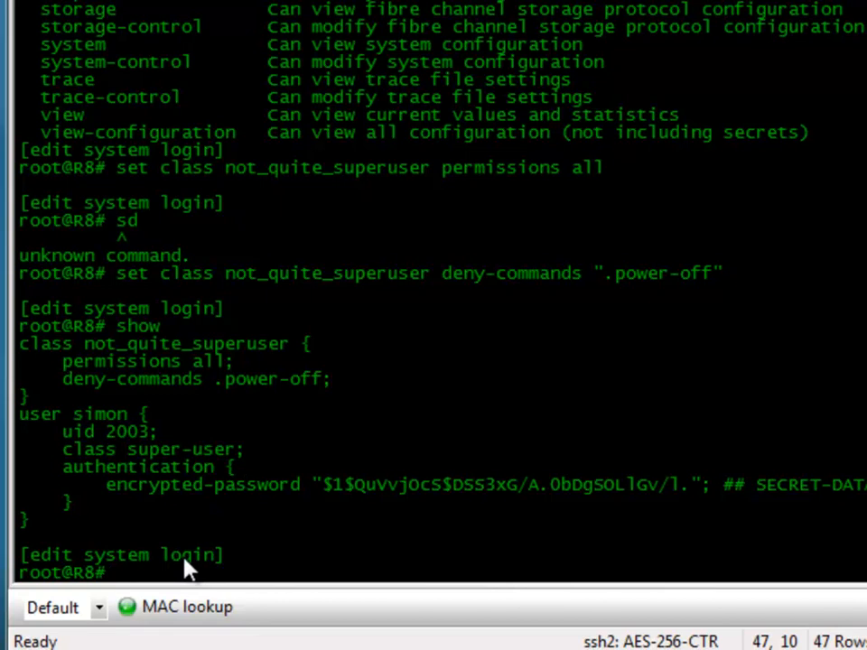
text(set user som)
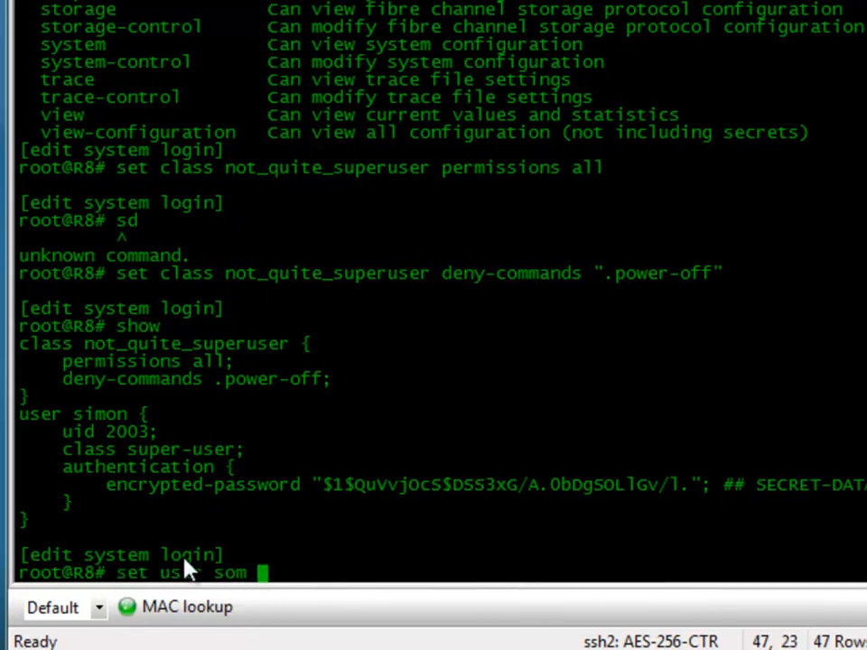
text(imon)
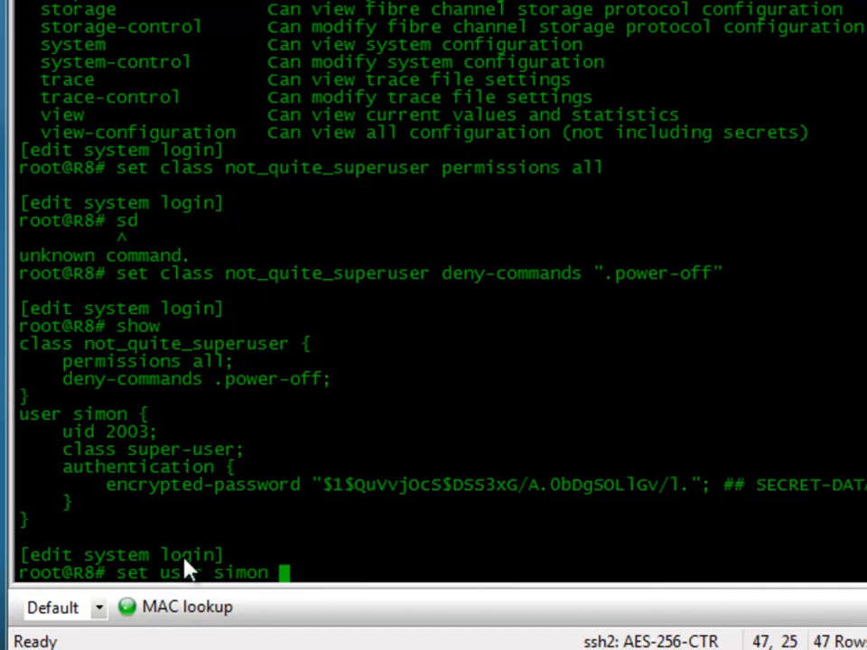
text(class)
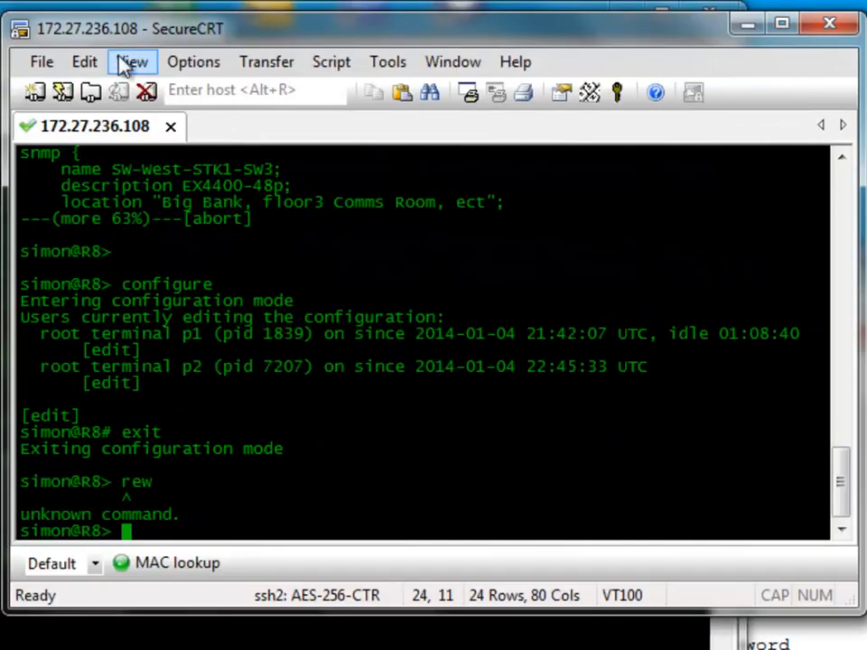
mouse_move(170, 126)
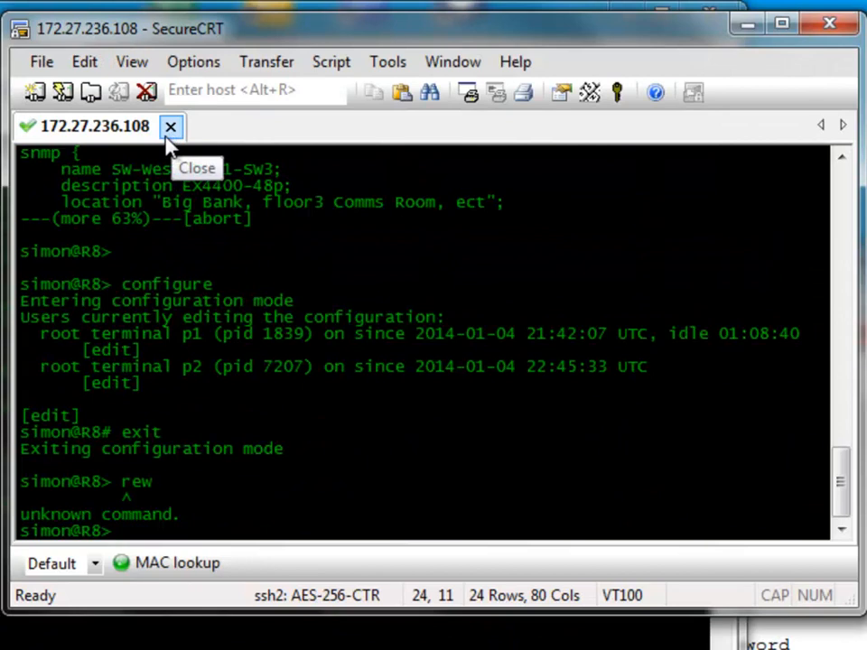
mouse_move(216, 523)
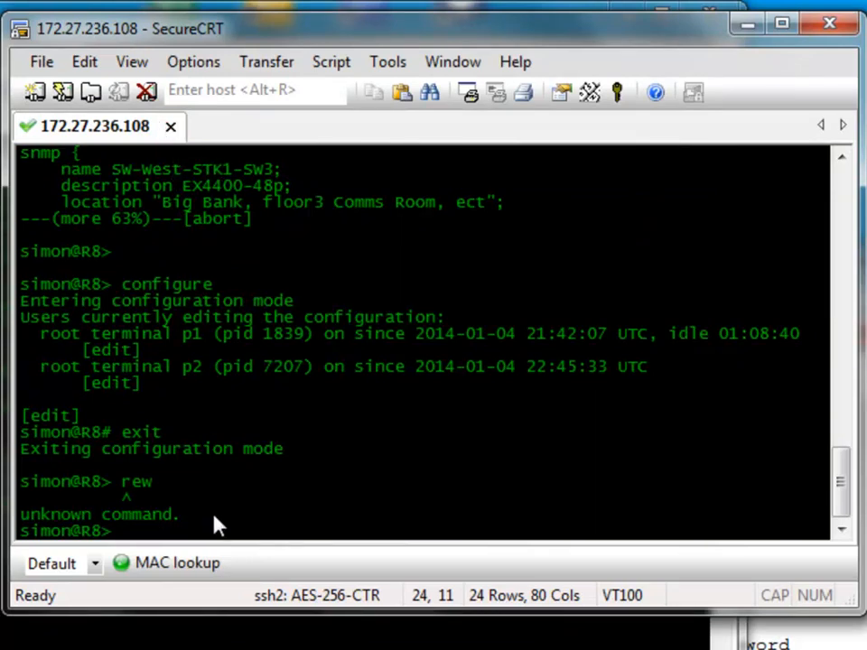
Step: Disconnect simon's session and reconnect to 172.27.236.108, reaching the username prompt
text(logout)
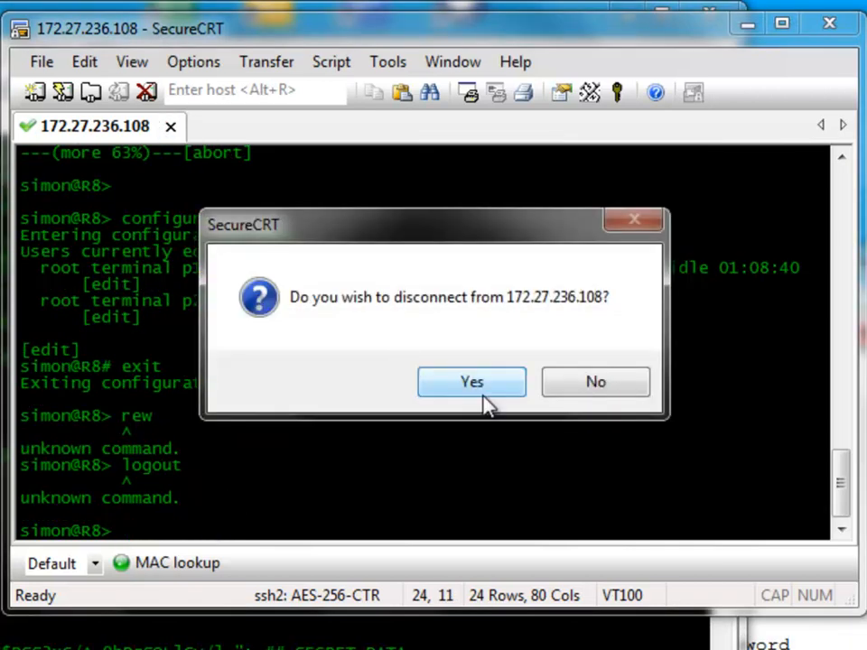
click(470, 381)
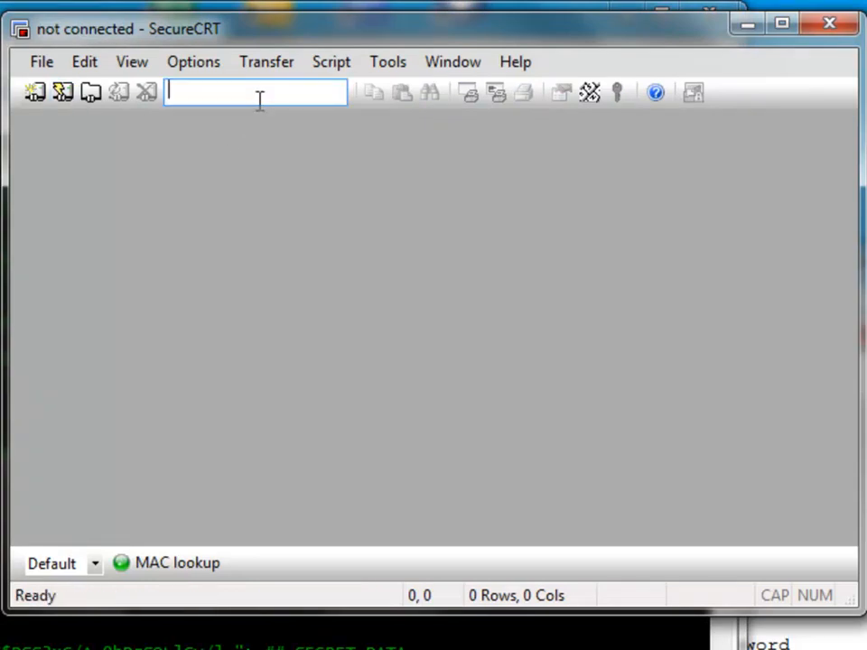
text(172.27.)
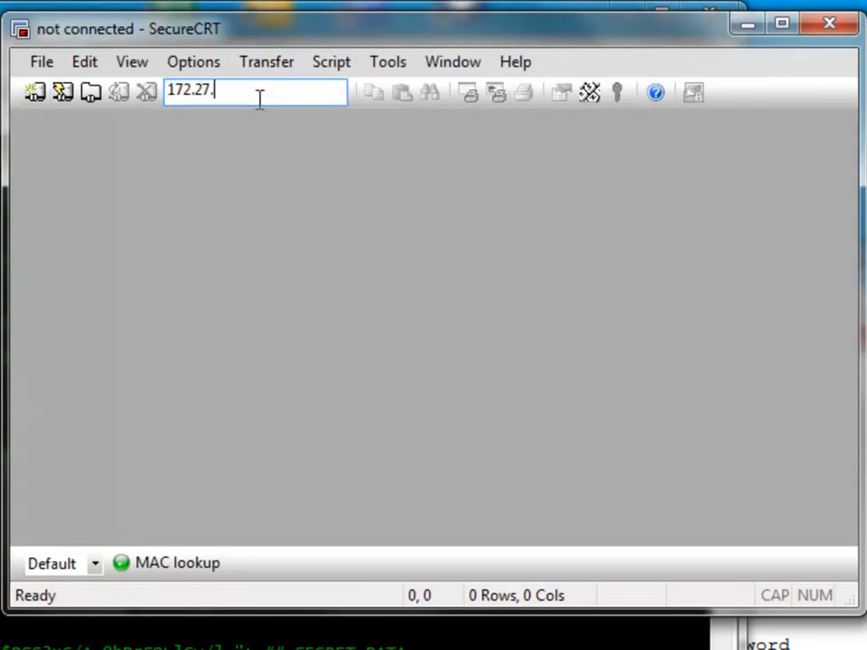
text(236.)
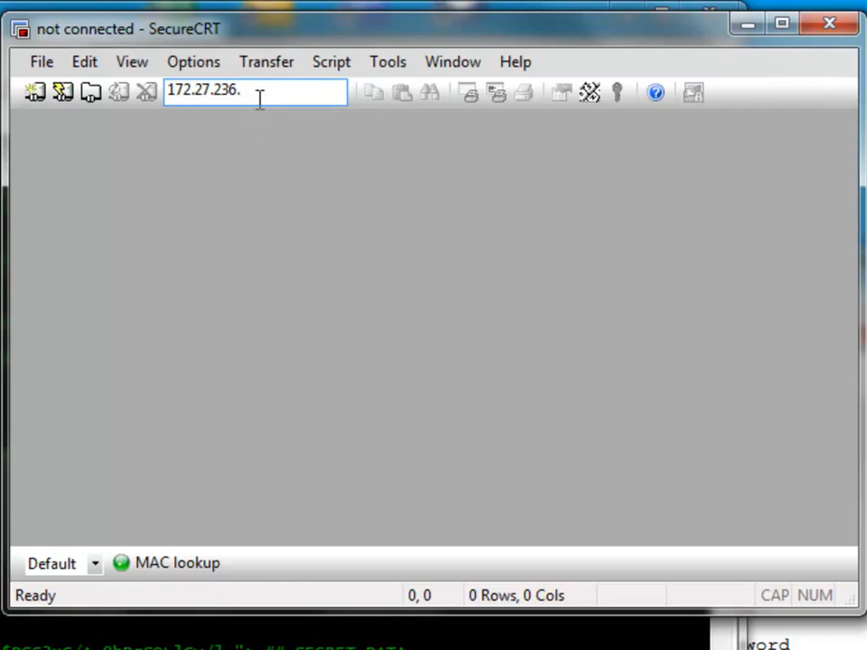
text(10)
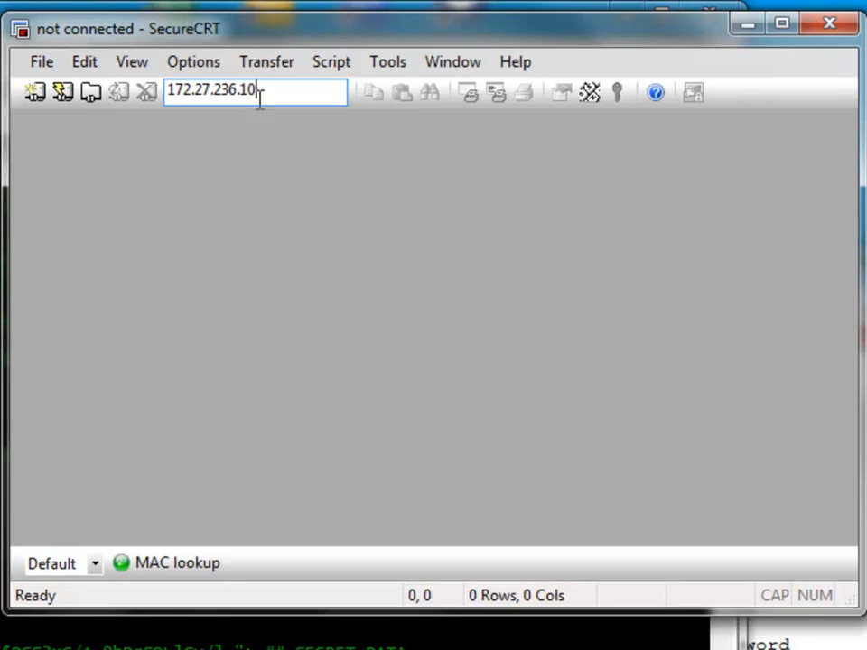
key(Return)
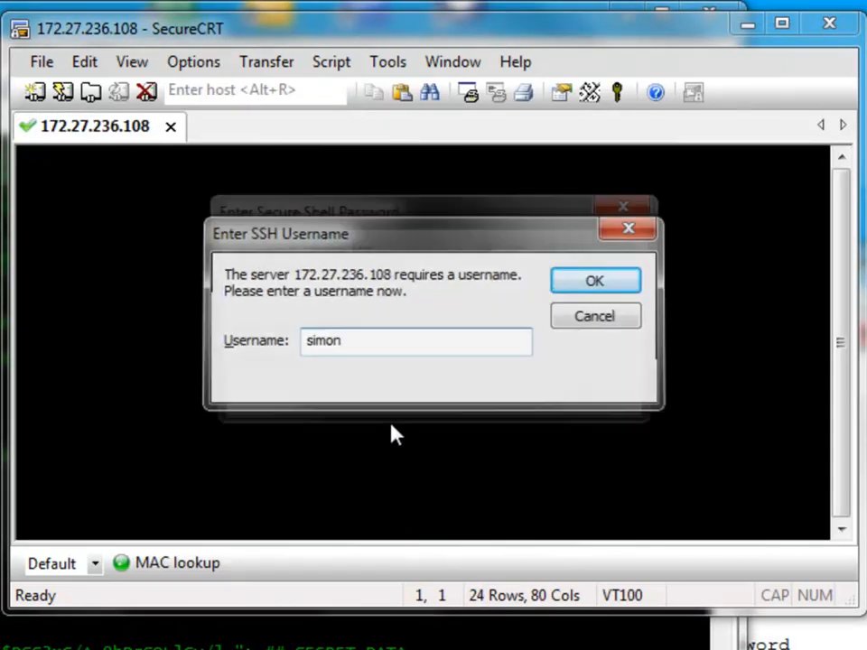
Step: Log back in to R8 as simon and type 'request system p' to check completions
click(594, 280)
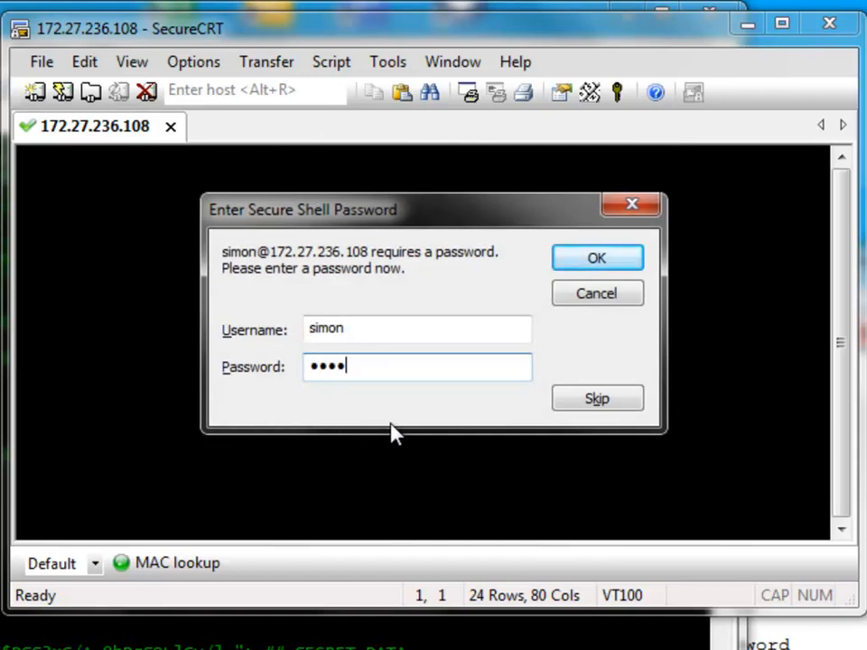
click(596, 257)
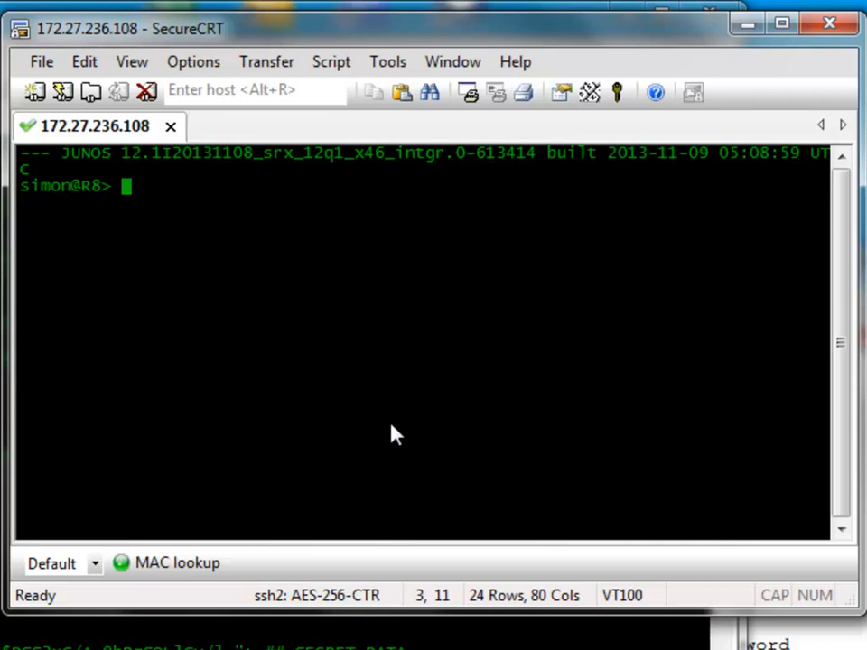
key(Return)
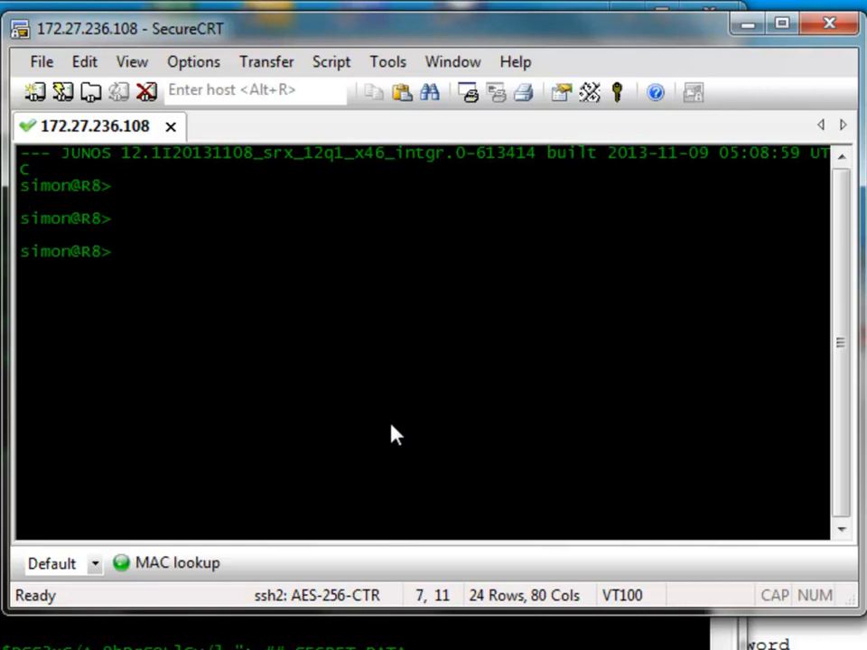
mouse_move(586, 59)
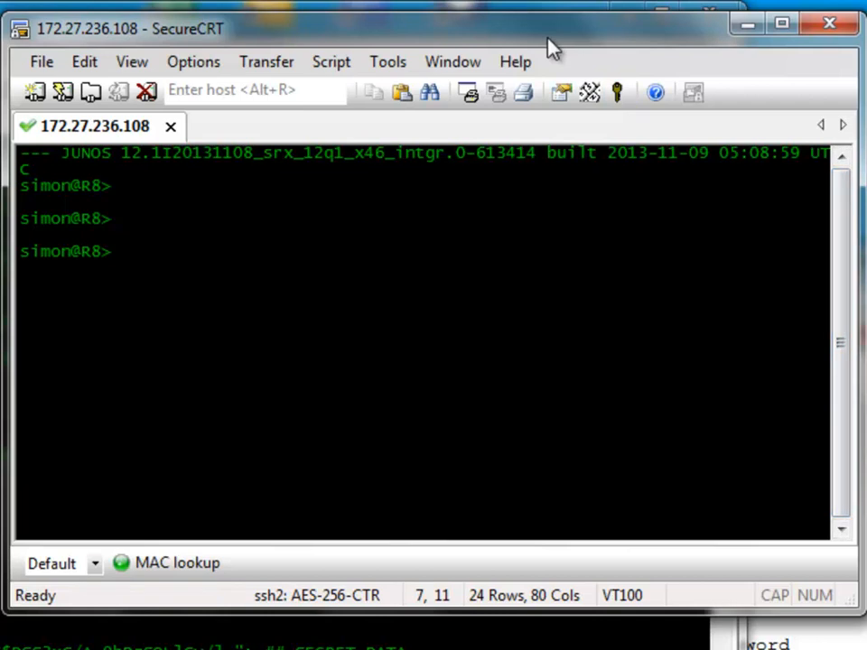
text(request)
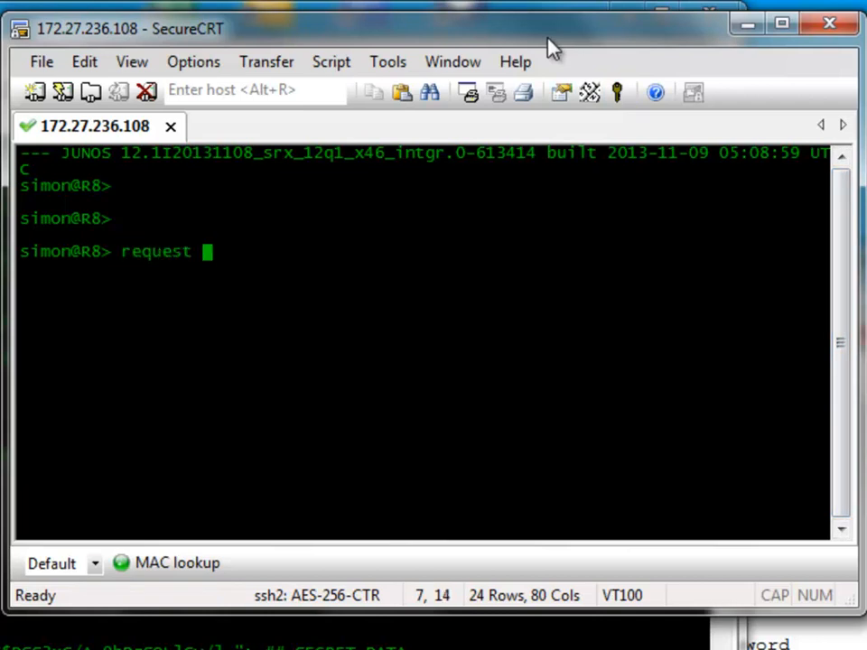
text(system p)
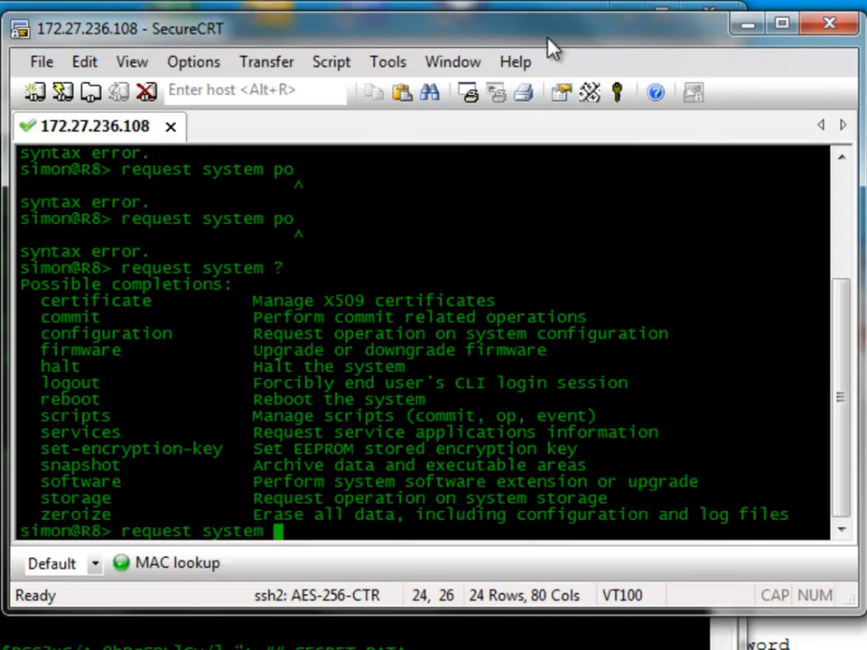
mouse_move(201, 519)
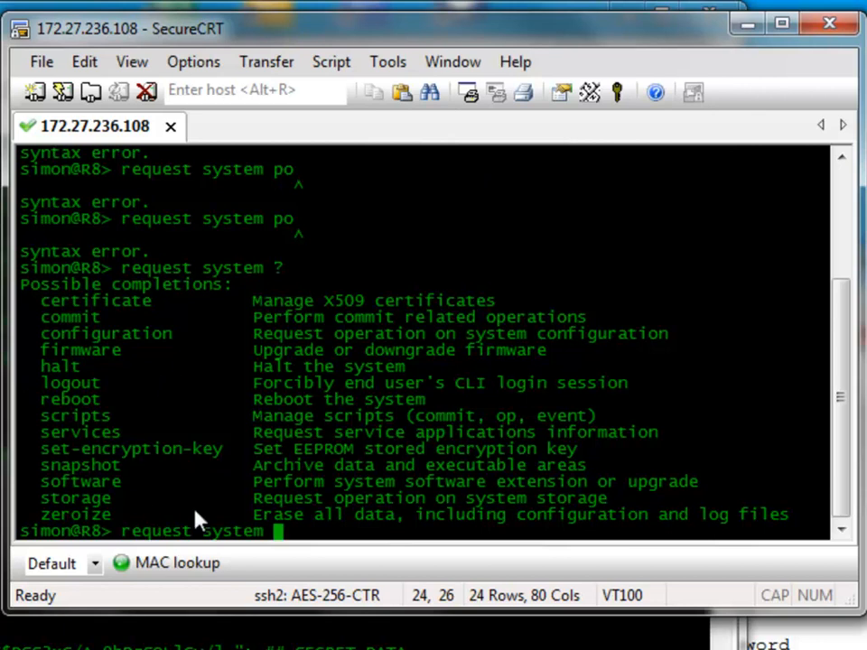
mouse_move(285, 420)
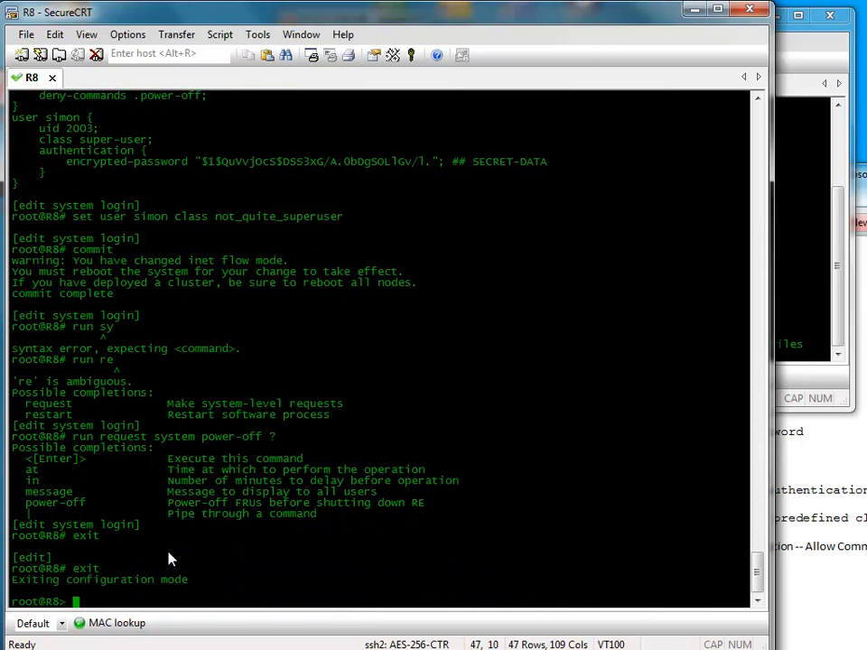
Step: Try 'request system power-off' as simon, get a syntax error, and erase the partial keyword
text(request system)
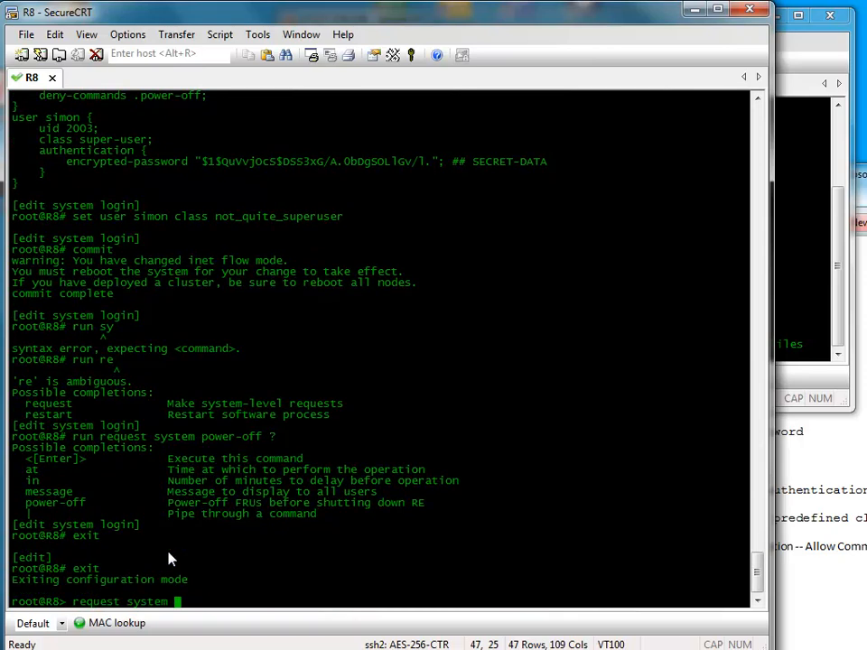
text(power-off)
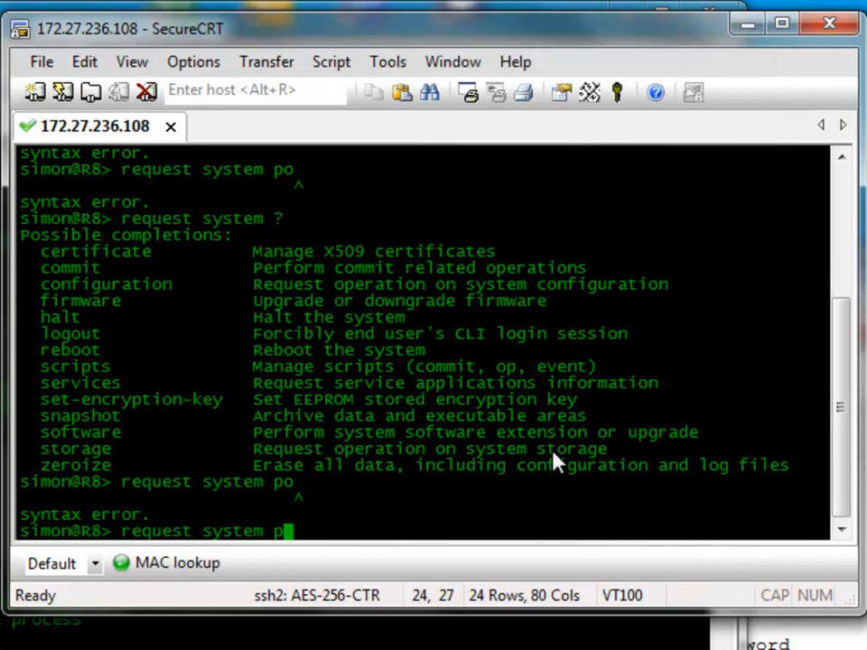
key(BackSpace)
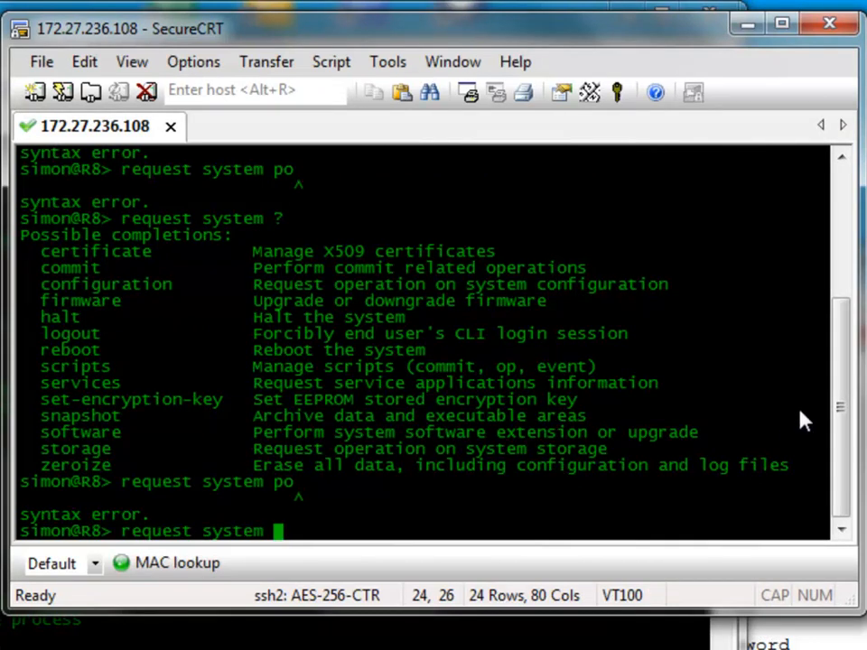